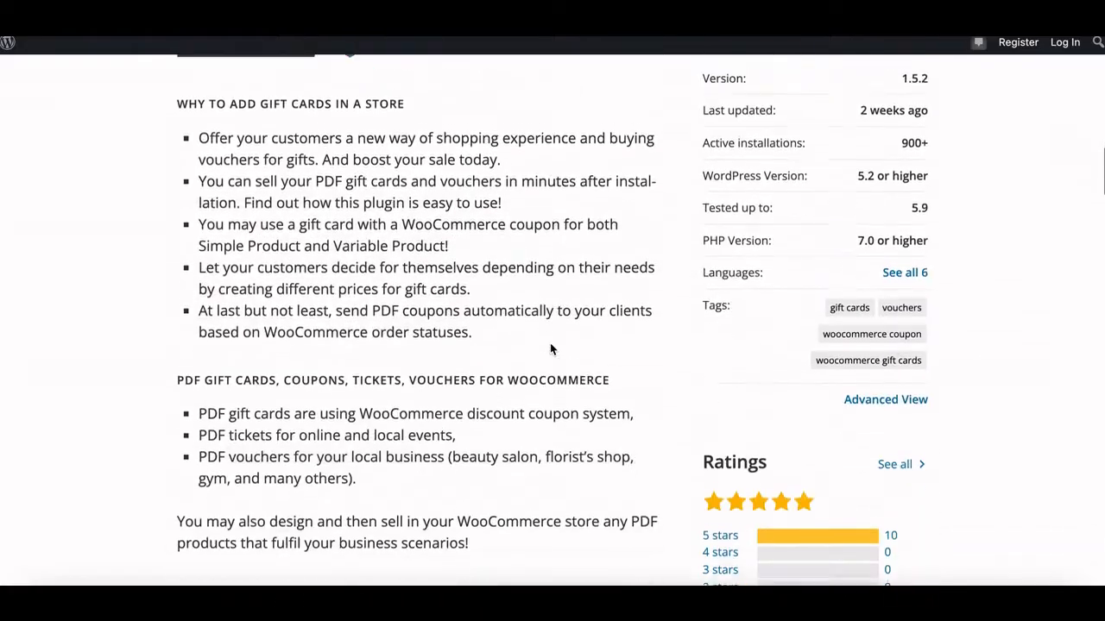
# Choose the 599 price for the Voucher For Christmas Tree and add it to the cart
pyautogui.scroll(-3)
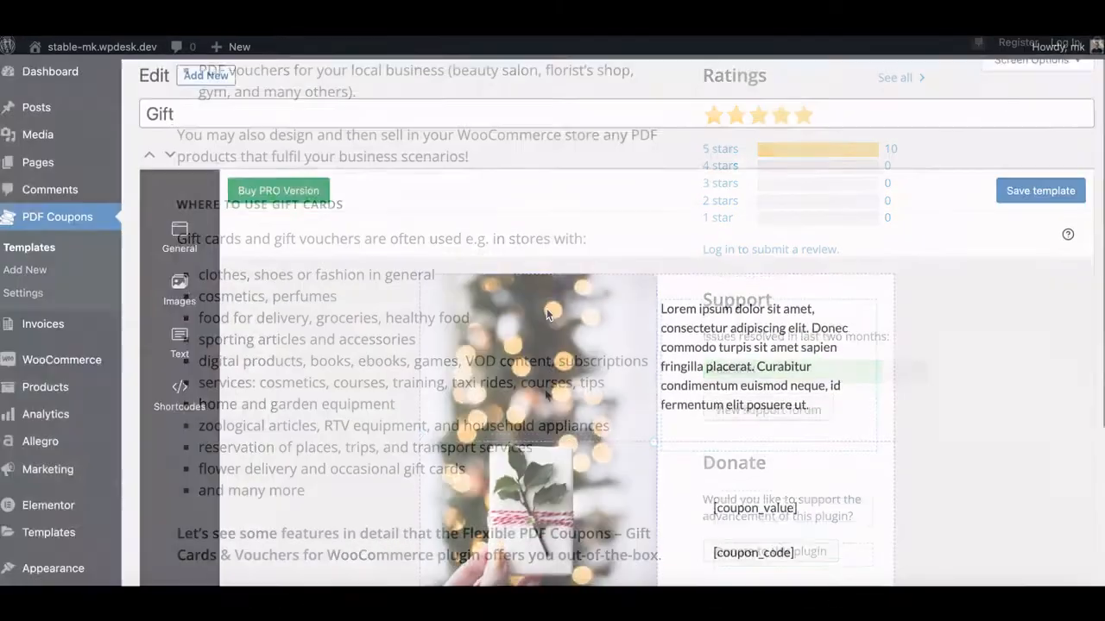
pyautogui.scroll(-3)
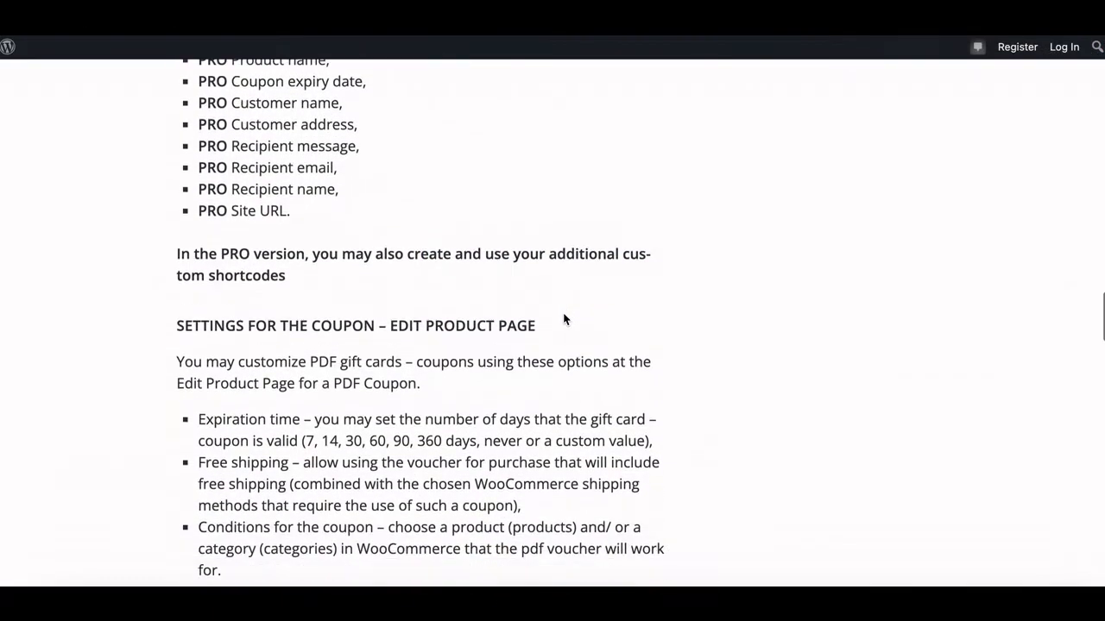
pyautogui.scroll(-3)
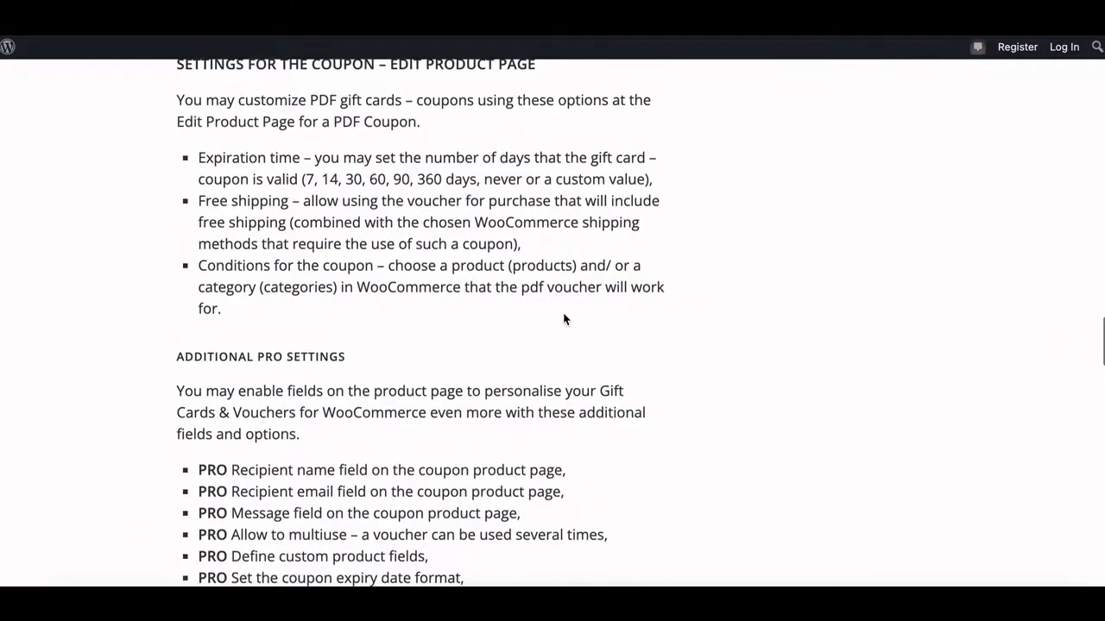
pyautogui.scroll(-3)
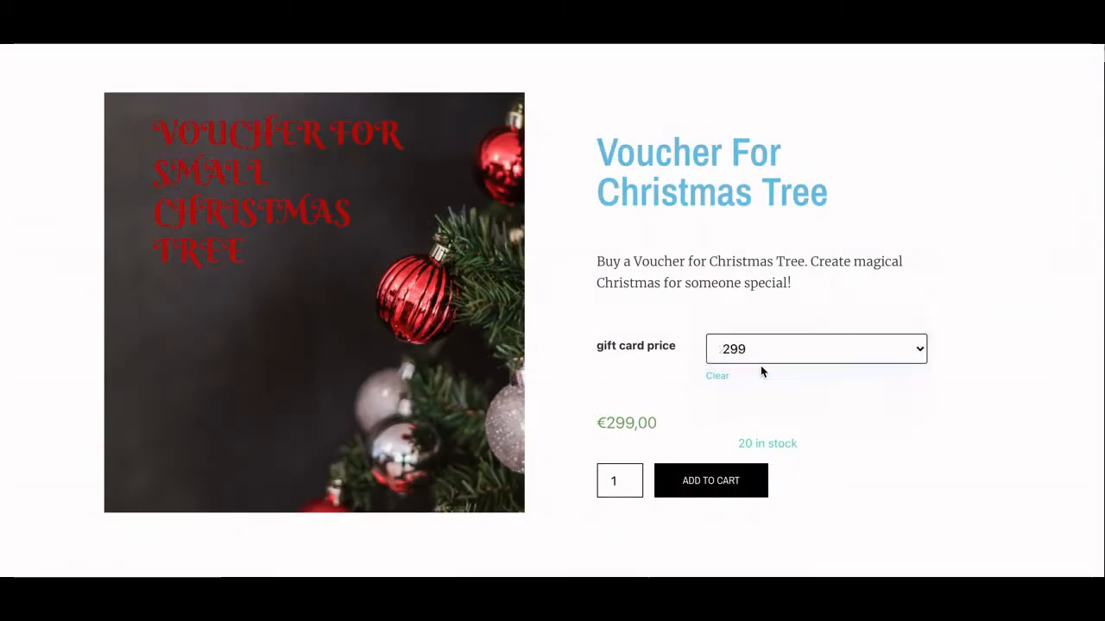
pyautogui.click(815, 349)
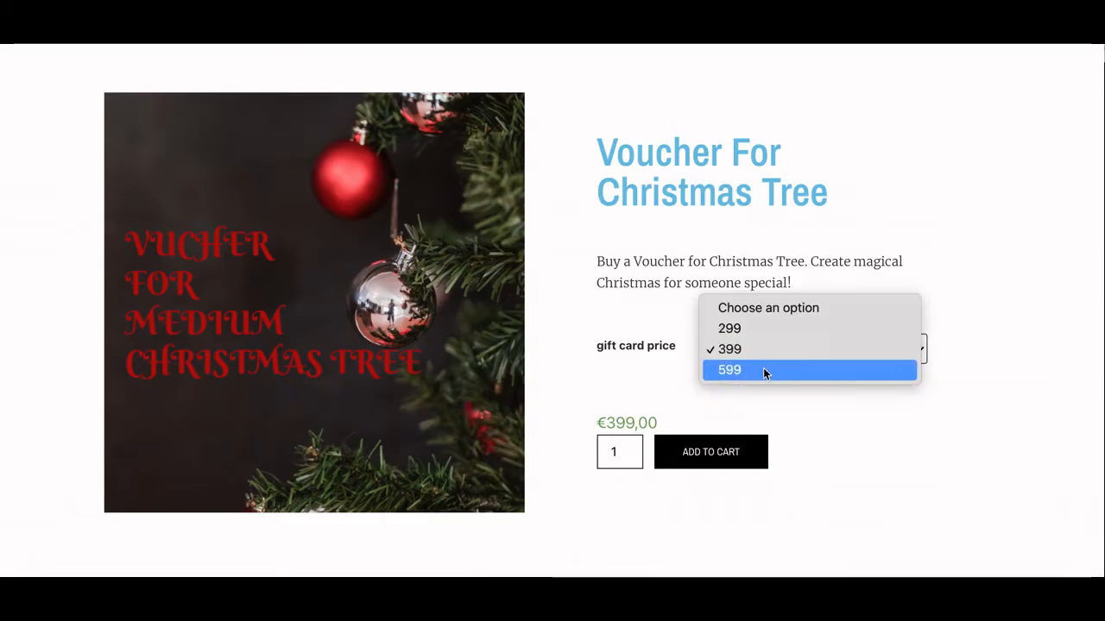
pyautogui.click(728, 369)
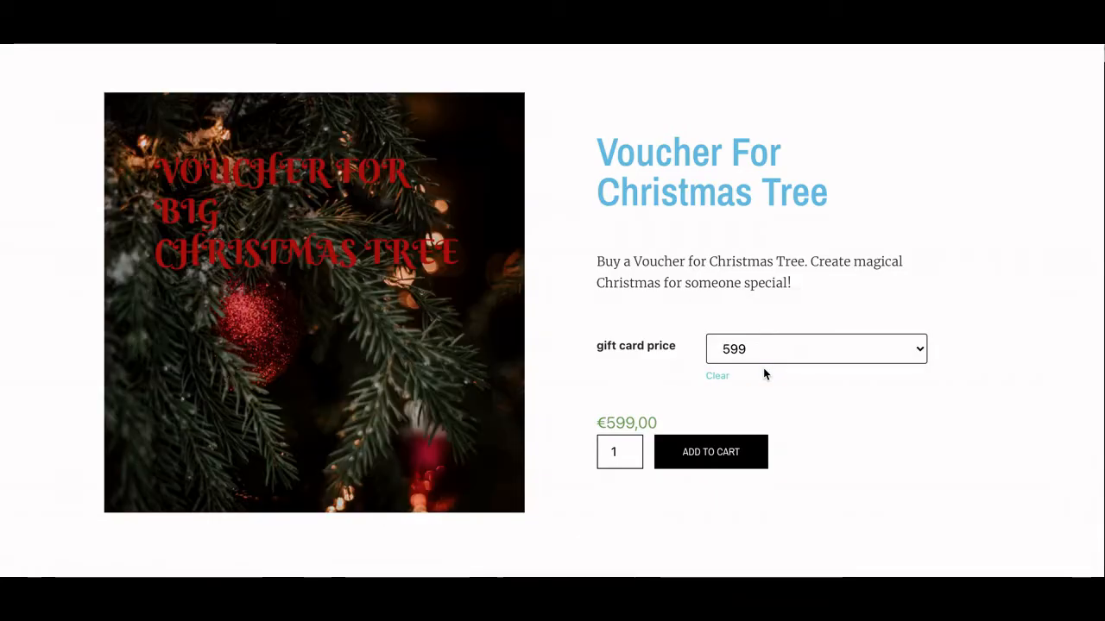
pyautogui.moveTo(756, 528)
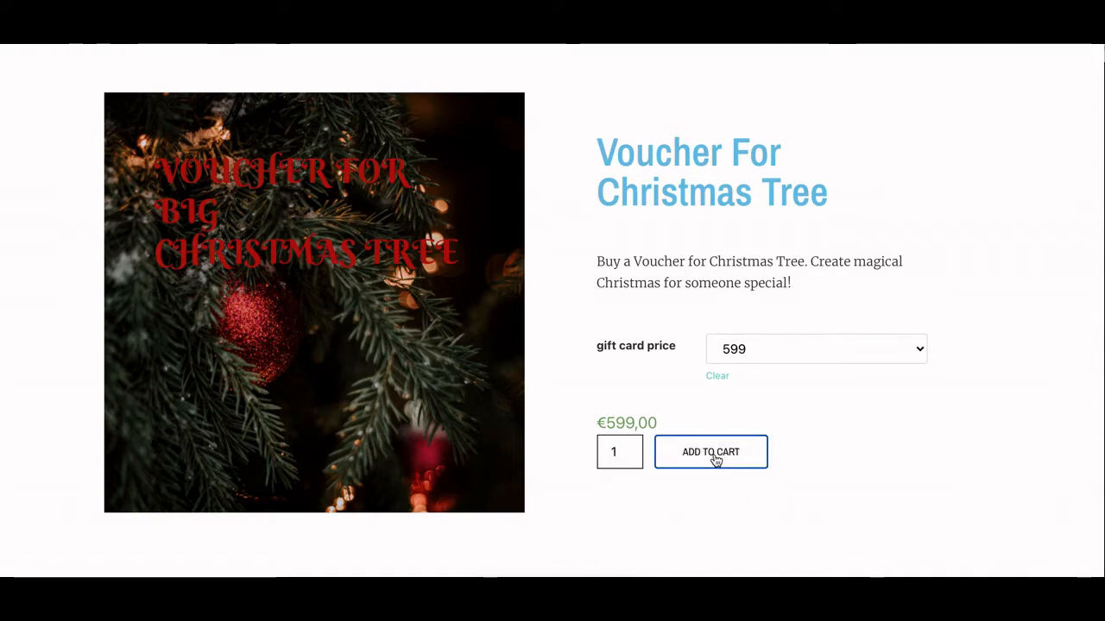
pyautogui.click(711, 452)
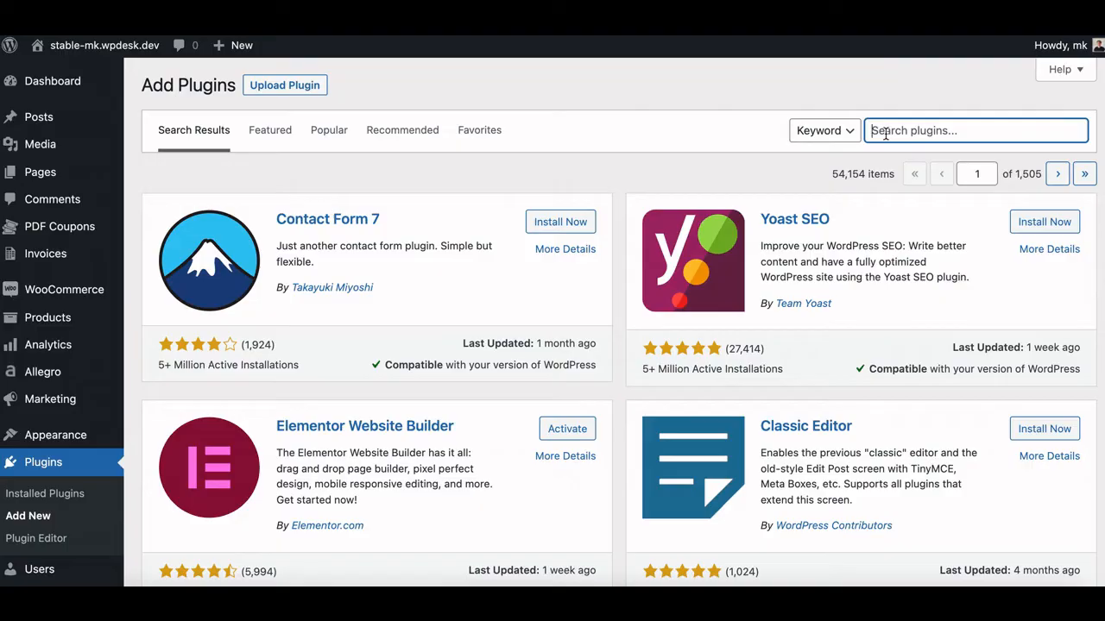
# Search 'flexible p' and install the Flexible PDF Coupons plugin
pyautogui.write('flexible pdf coupons')
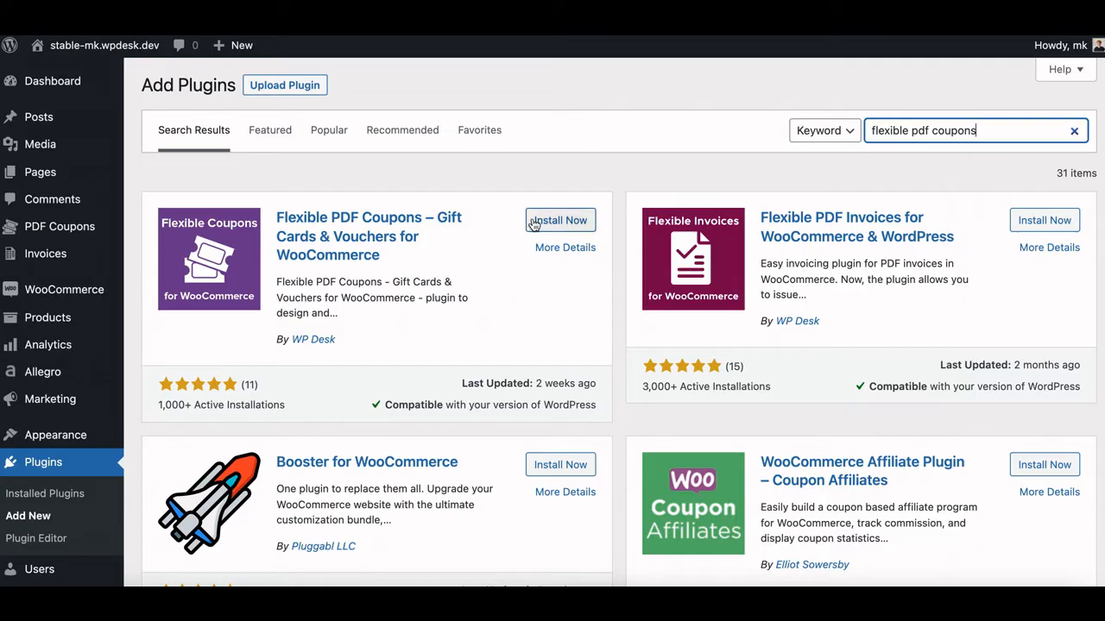
pyautogui.click(559, 221)
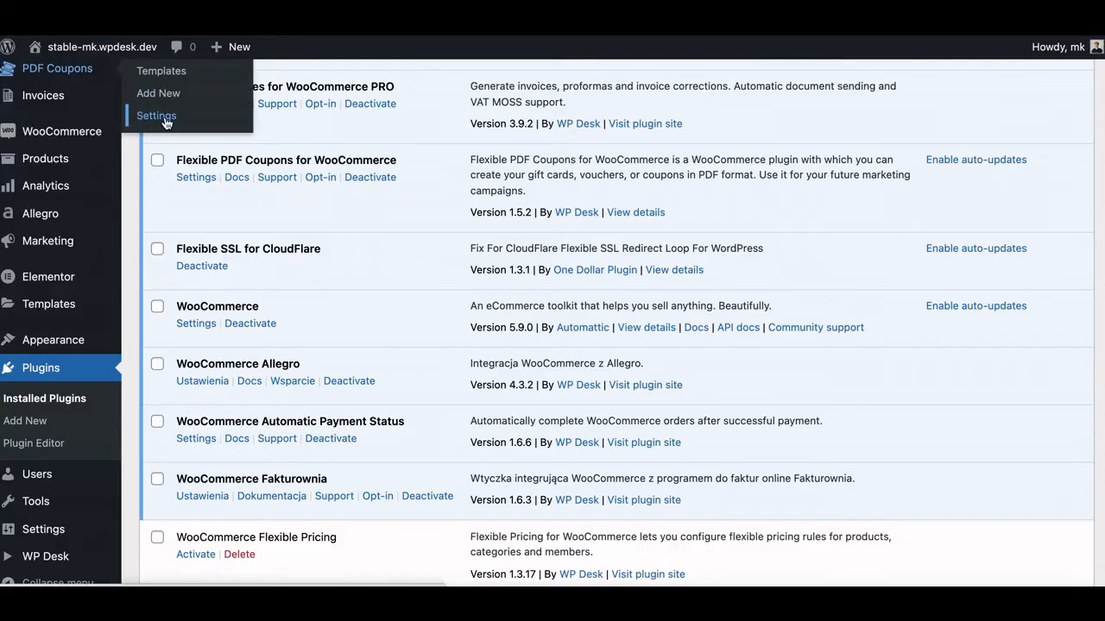
# Set automatic coupon generation to Completed orders and show the coupon templates list
pyautogui.click(155, 116)
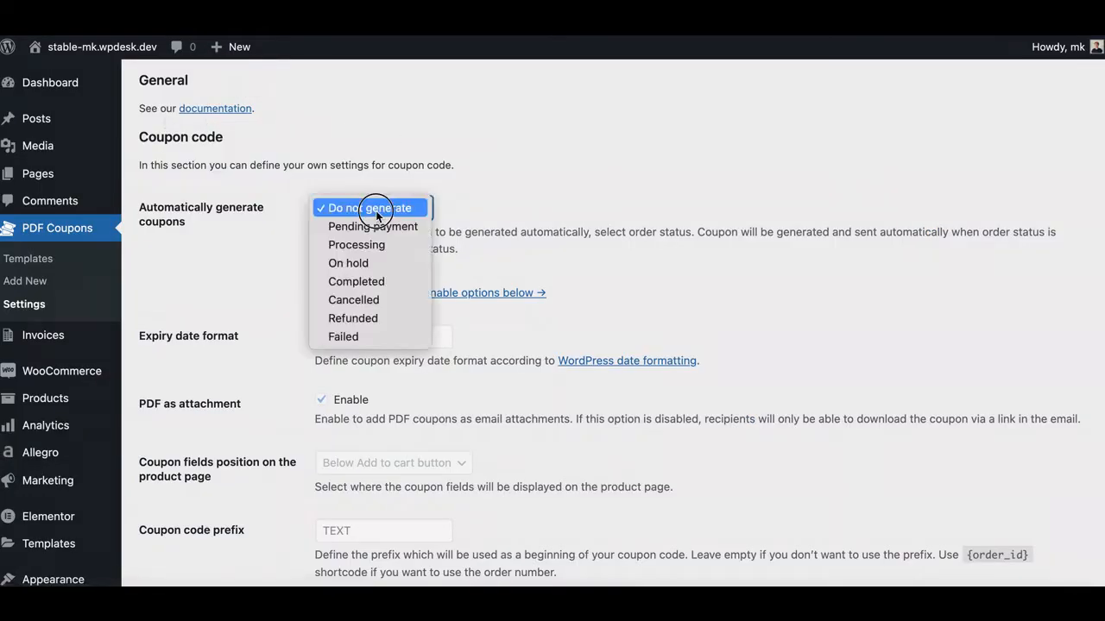
pyautogui.moveTo(379, 262)
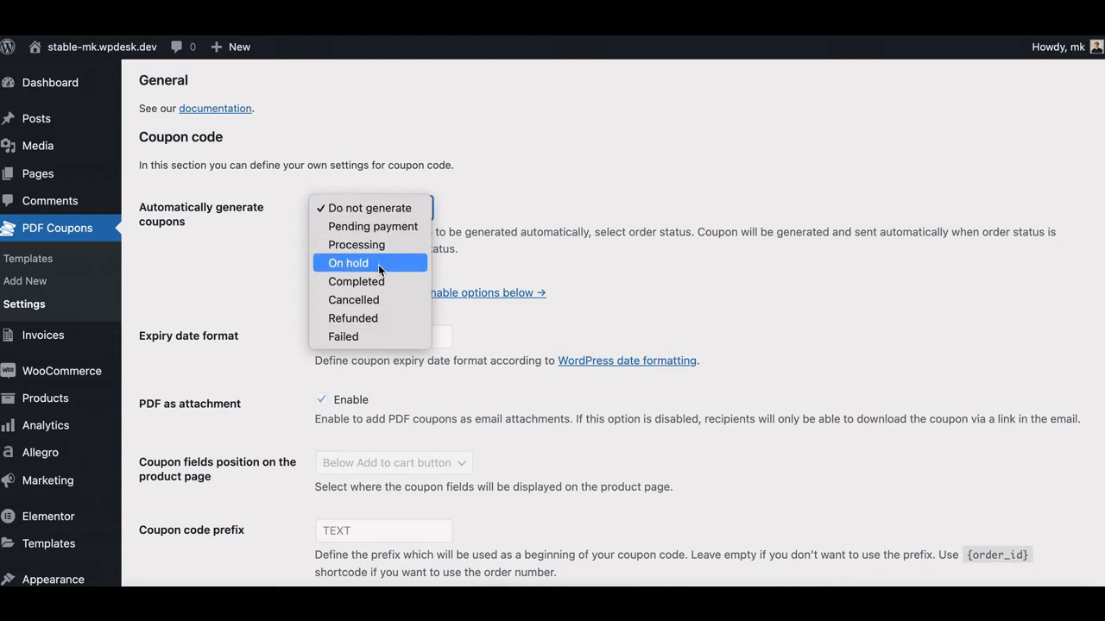
pyautogui.moveTo(376, 337)
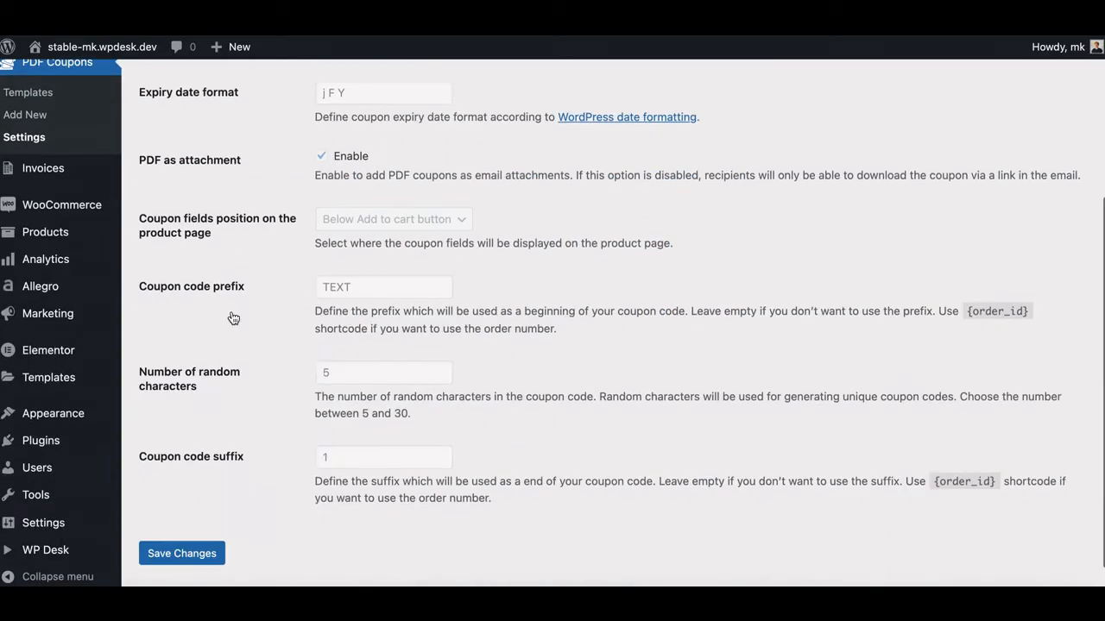
pyautogui.scroll(-3)
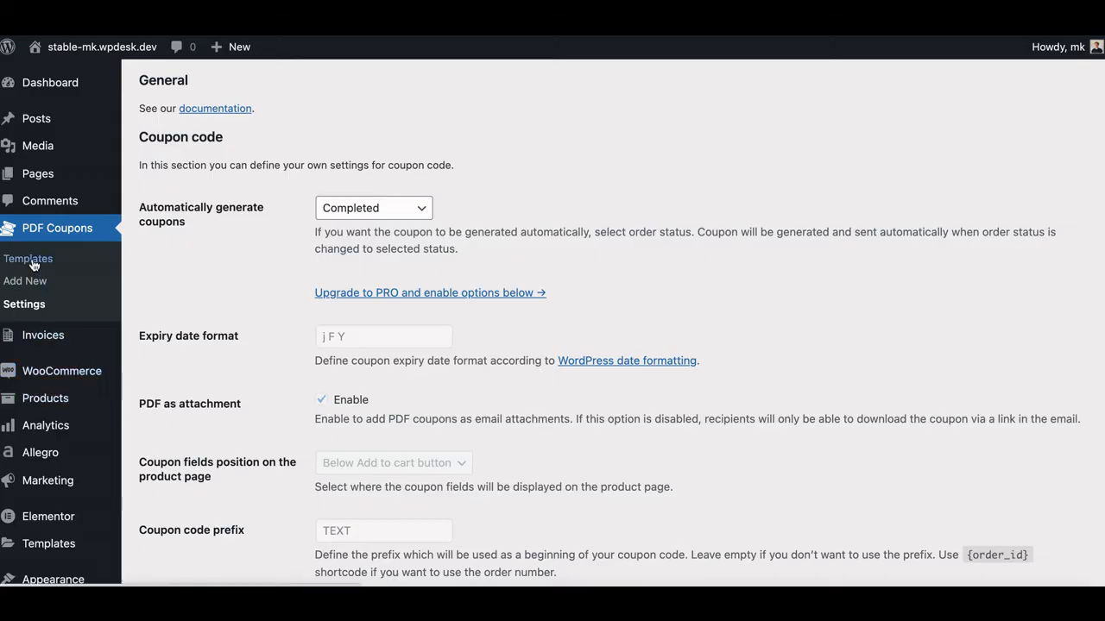
pyautogui.click(27, 259)
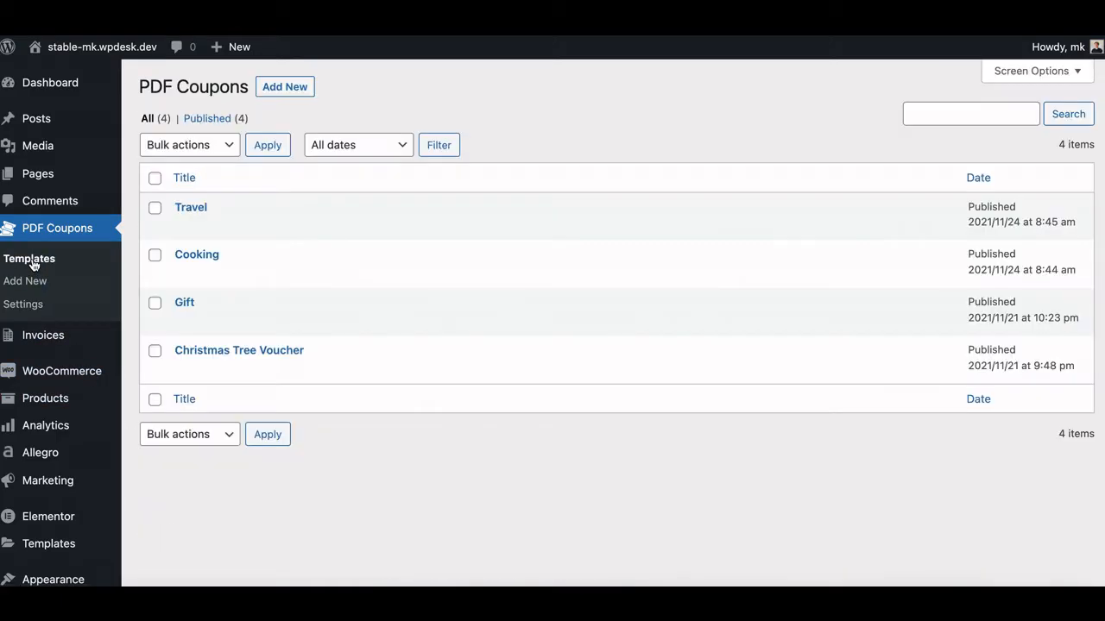
pyautogui.moveTo(190, 207)
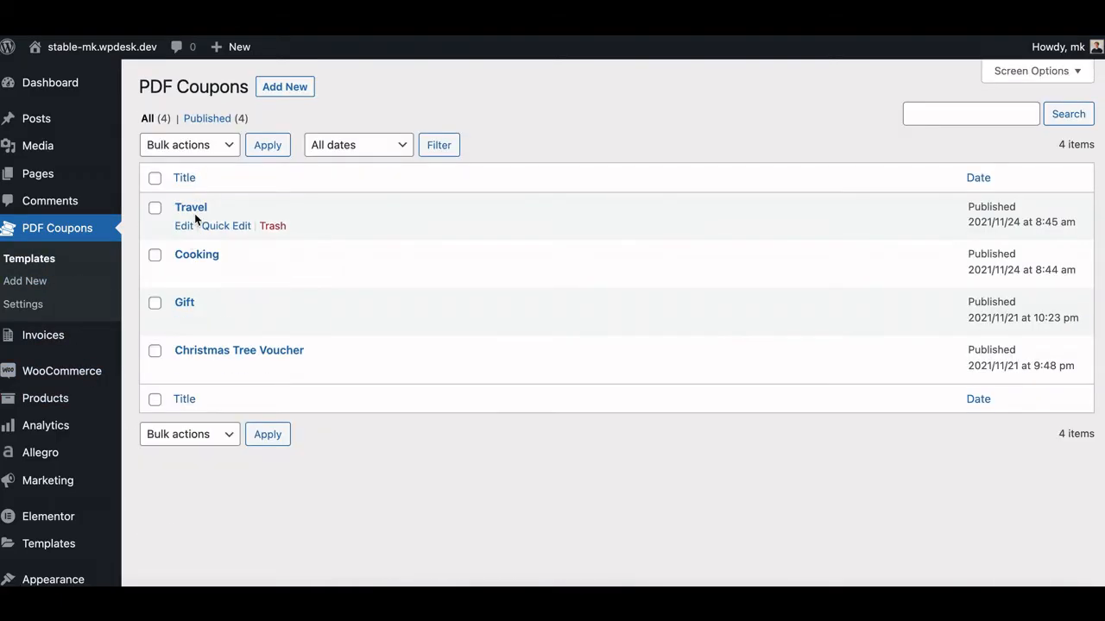
pyautogui.moveTo(183, 321)
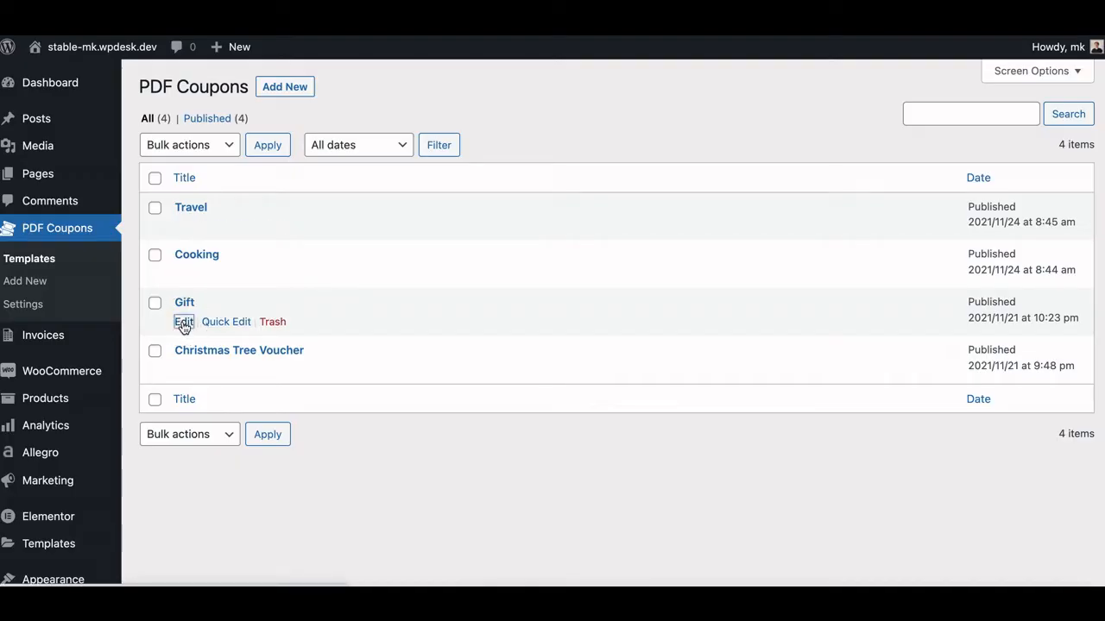
# Edit the Gift template with A6 format and the festive photo placed on it
pyautogui.click(183, 321)
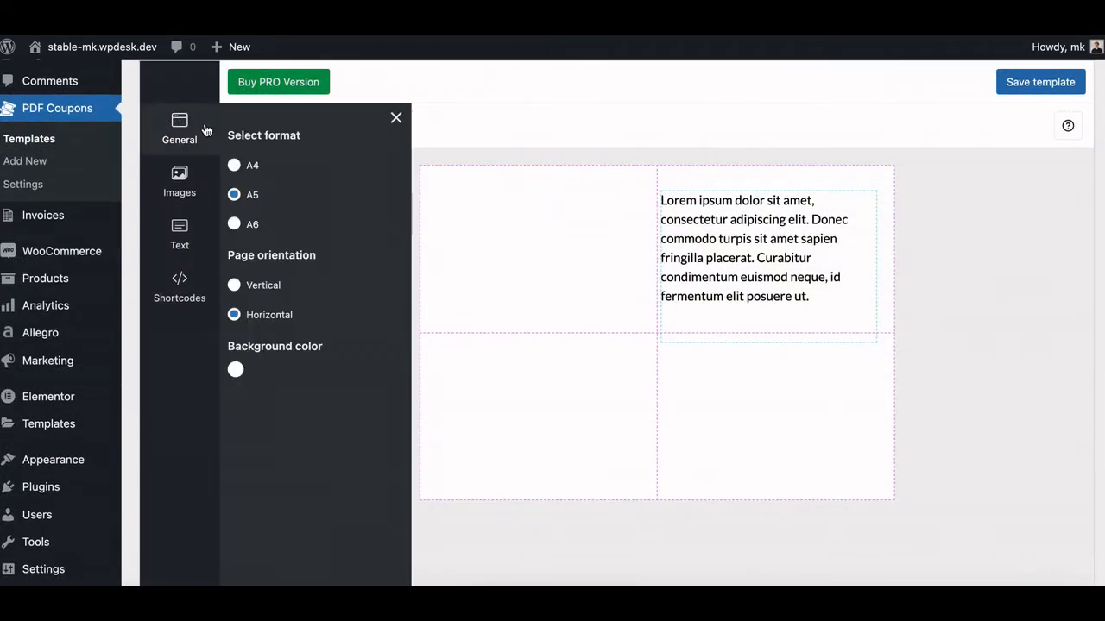
pyautogui.click(235, 224)
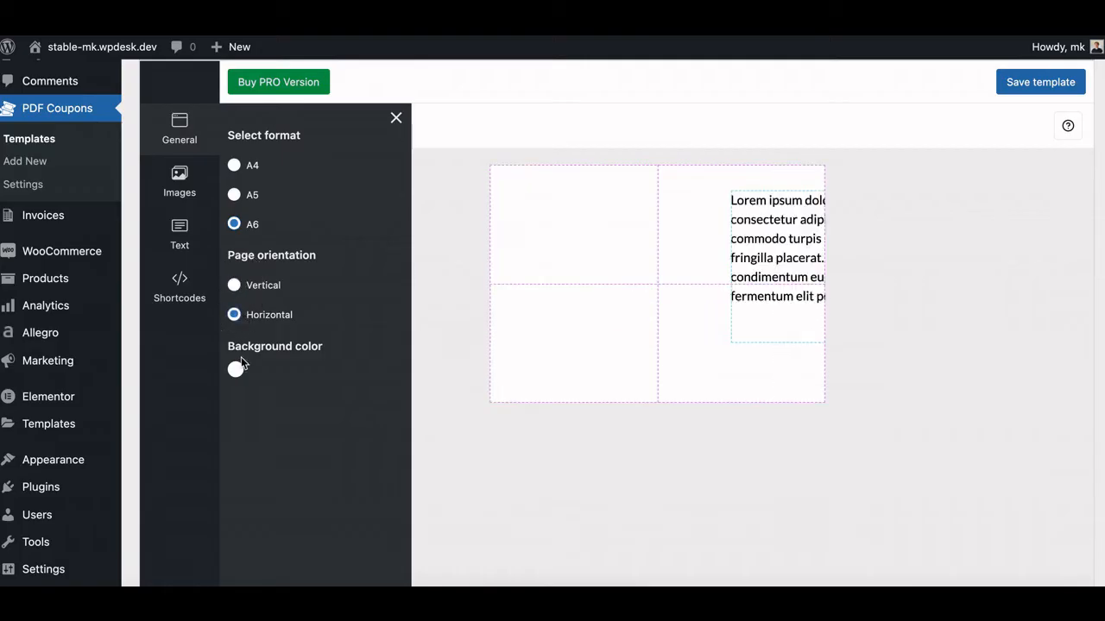
pyautogui.click(180, 181)
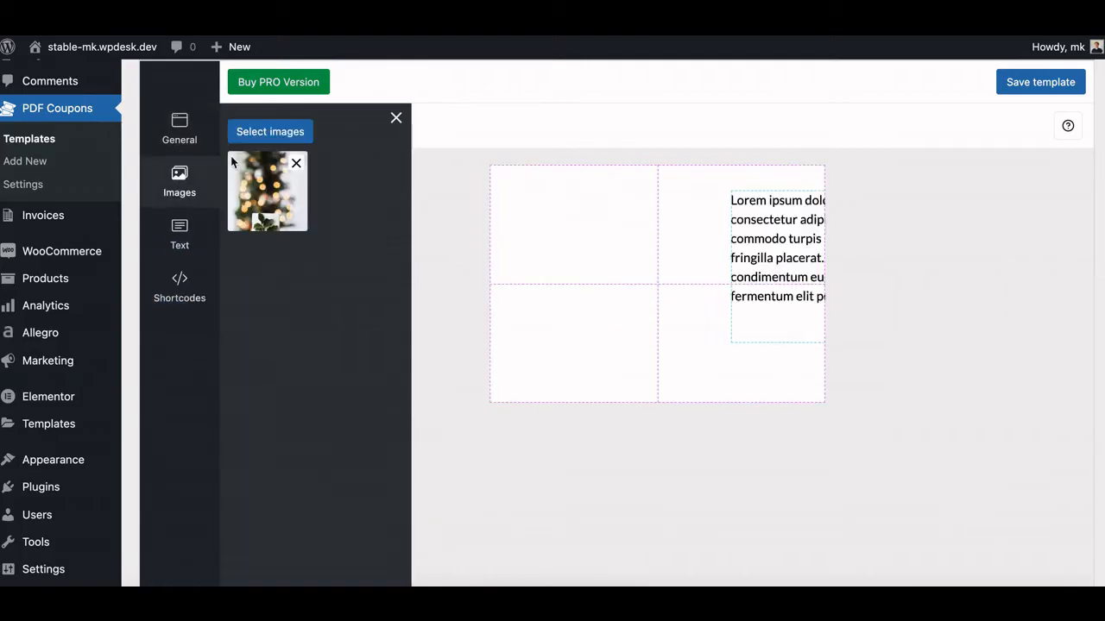
pyautogui.click(266, 190)
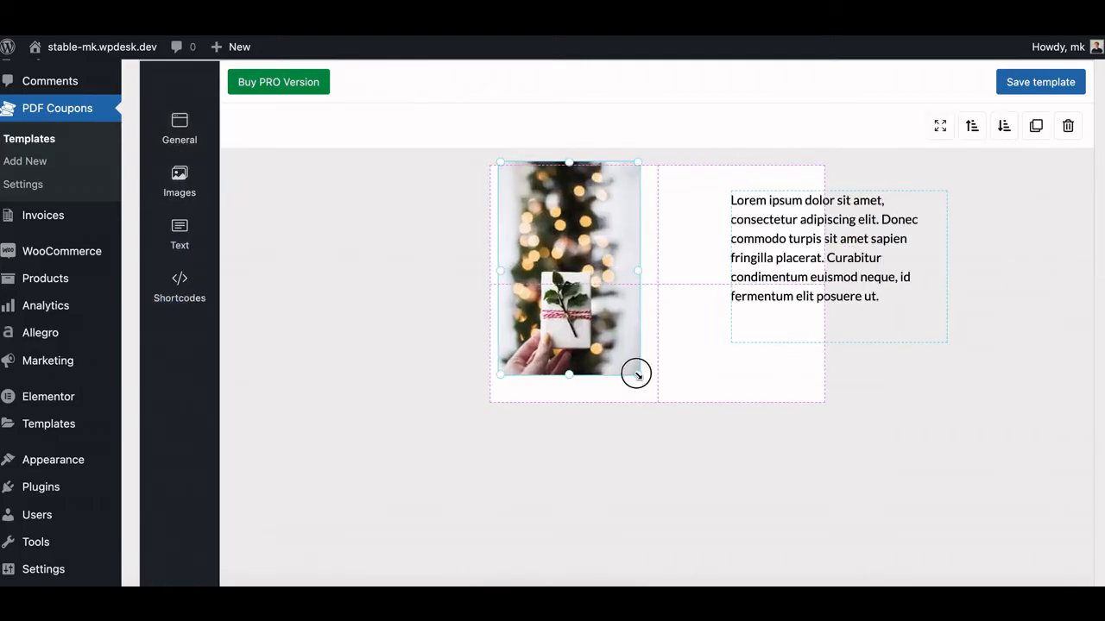
# Insert the [coupon_code] and [coupon_value] shortcodes and save the Gift template
pyautogui.click(179, 233)
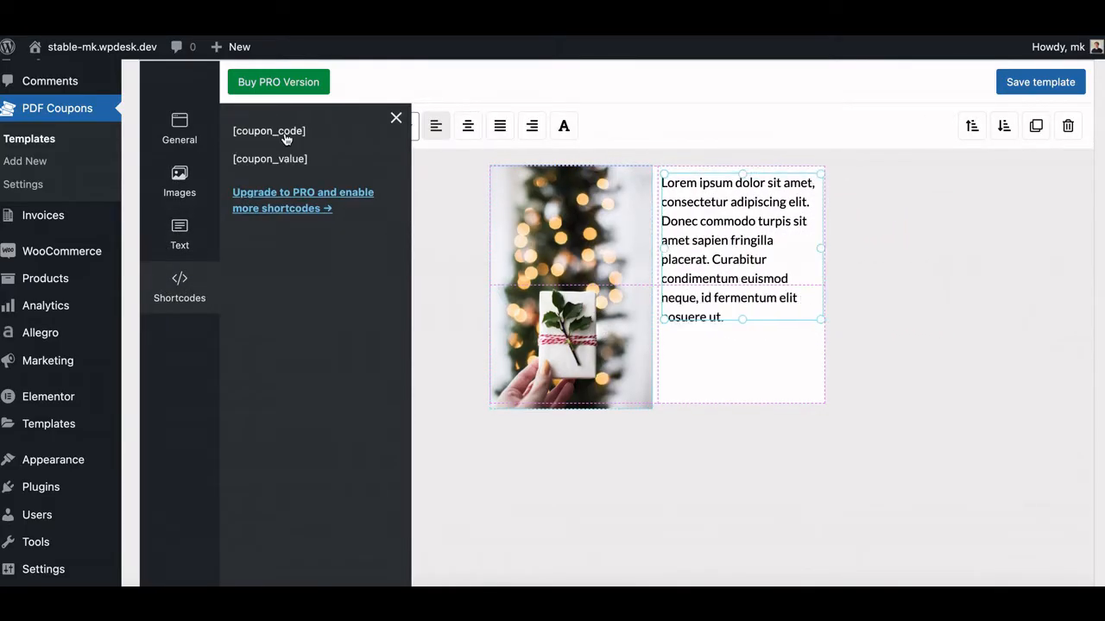
pyautogui.click(269, 131)
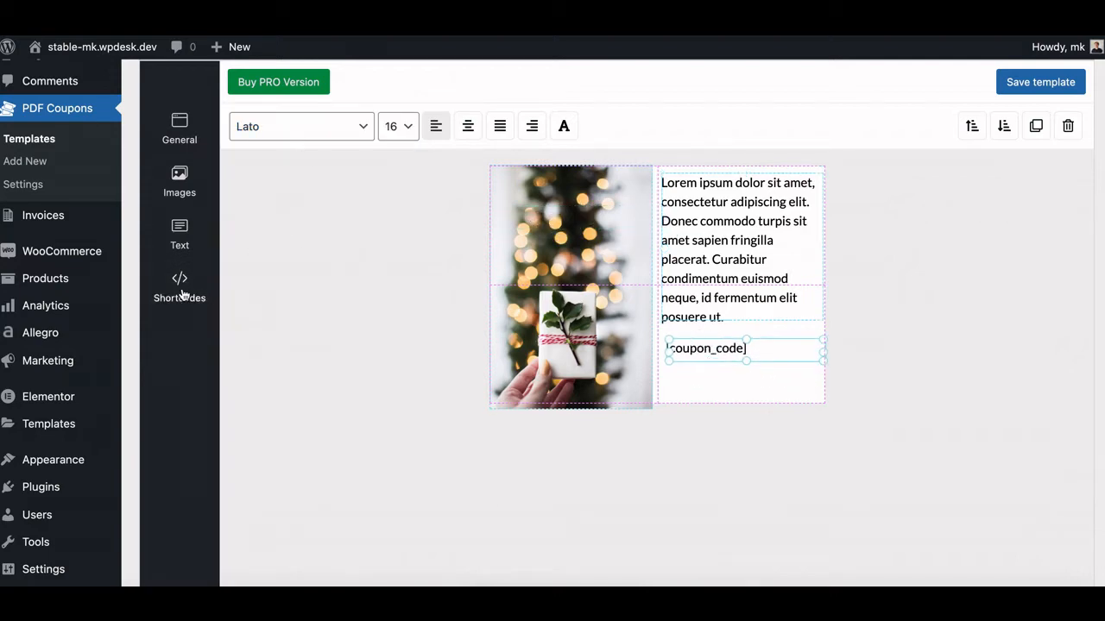
pyautogui.click(706, 387)
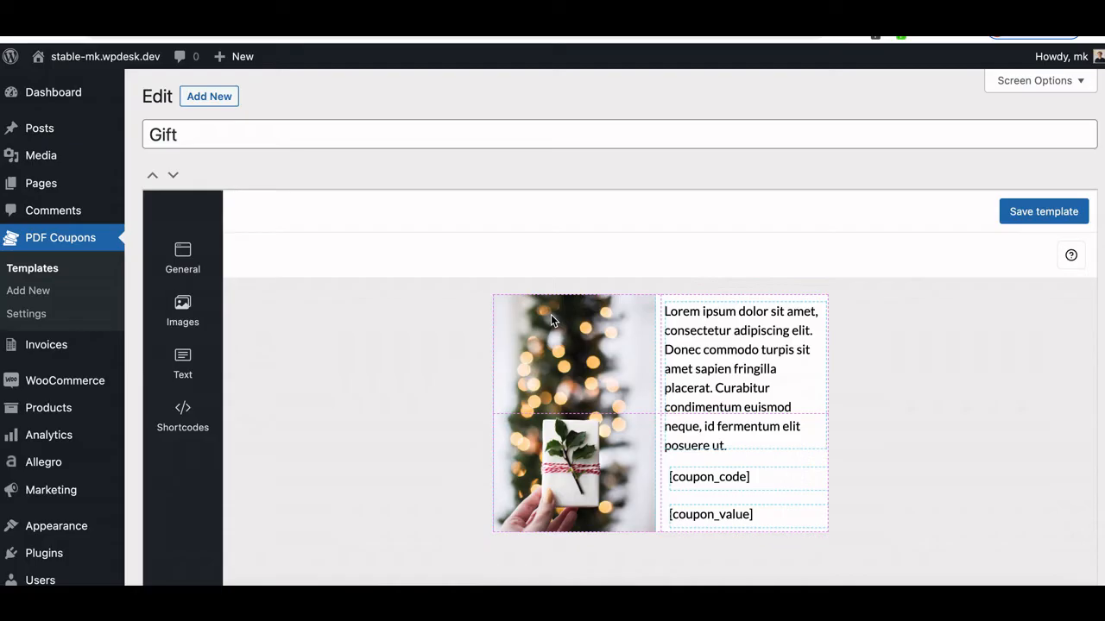
pyautogui.moveTo(1043, 210)
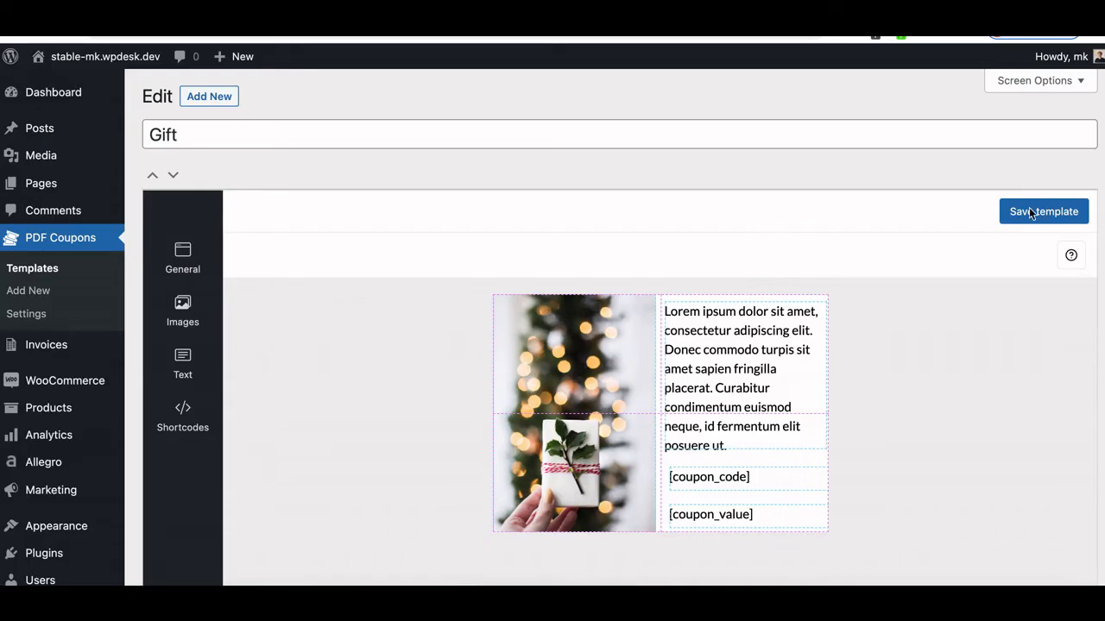
pyautogui.click(1042, 211)
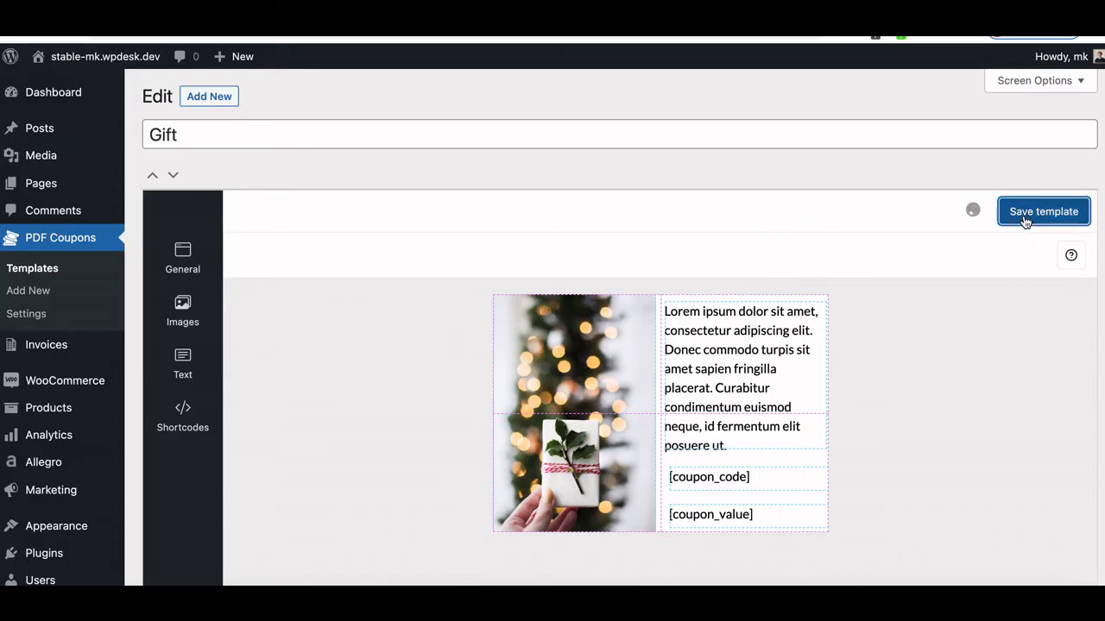
pyautogui.click(1043, 210)
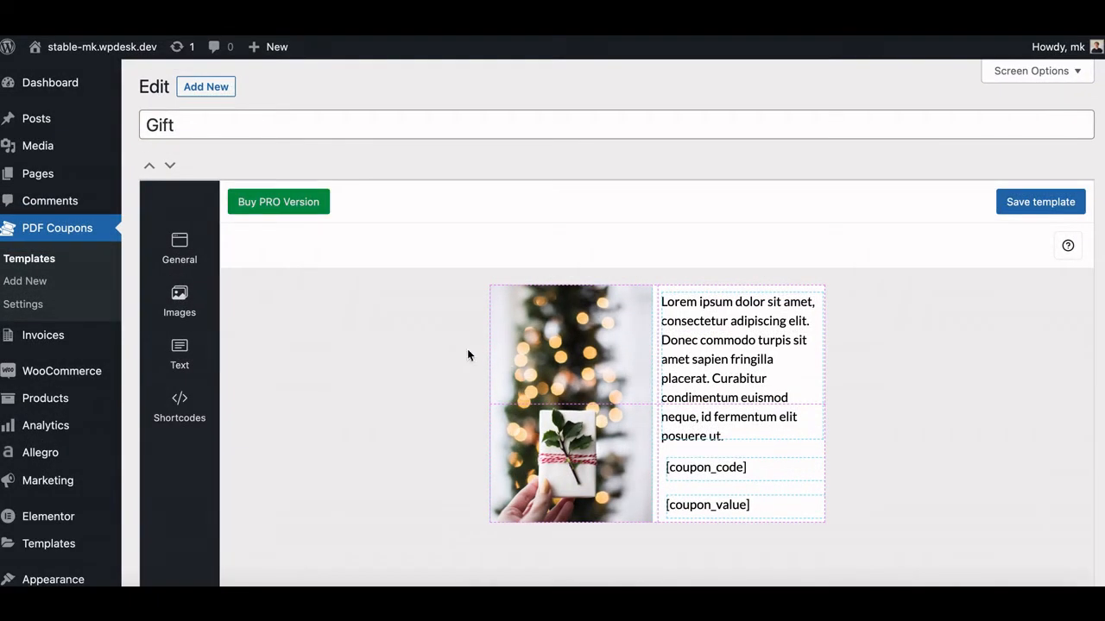
pyautogui.moveTo(45, 397)
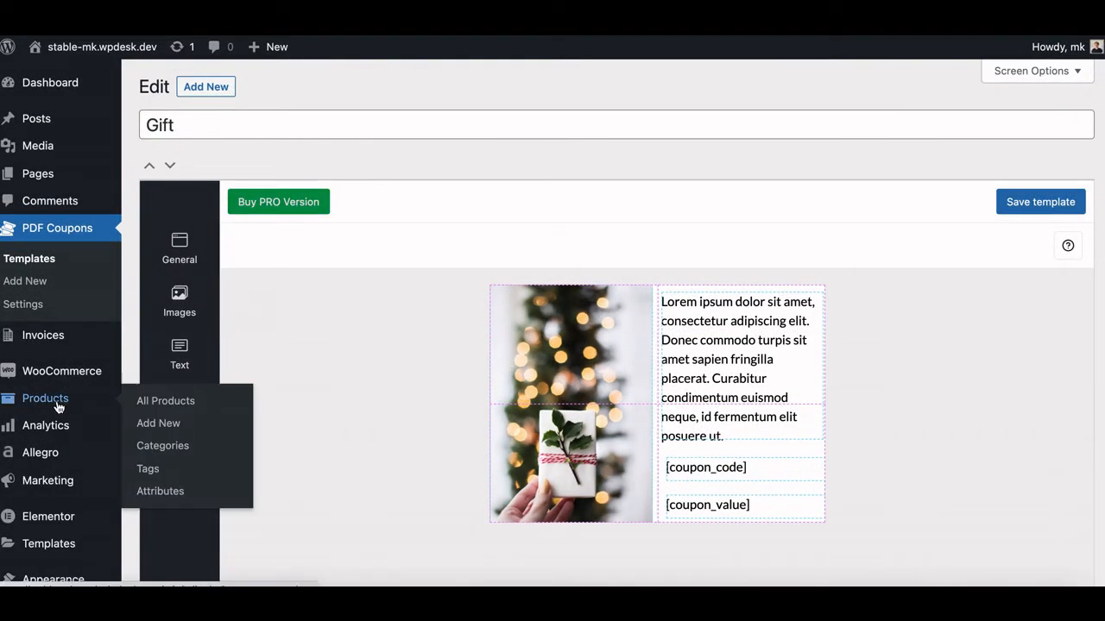
pyautogui.moveTo(159, 423)
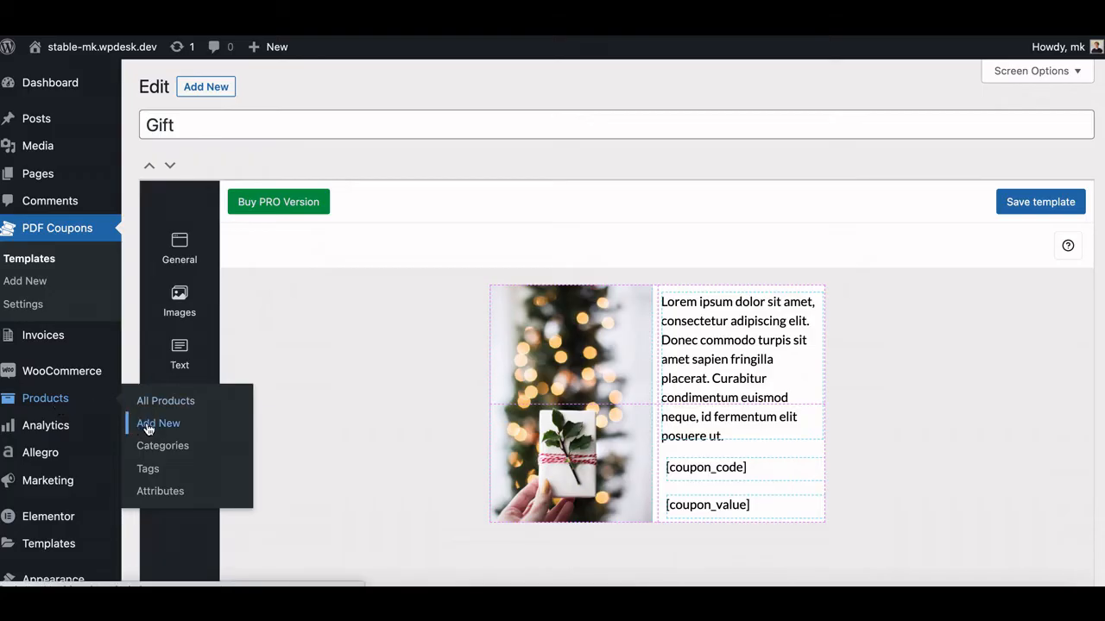
# Create a new product and enable the PDF Coupon option in Product data
pyautogui.click(159, 423)
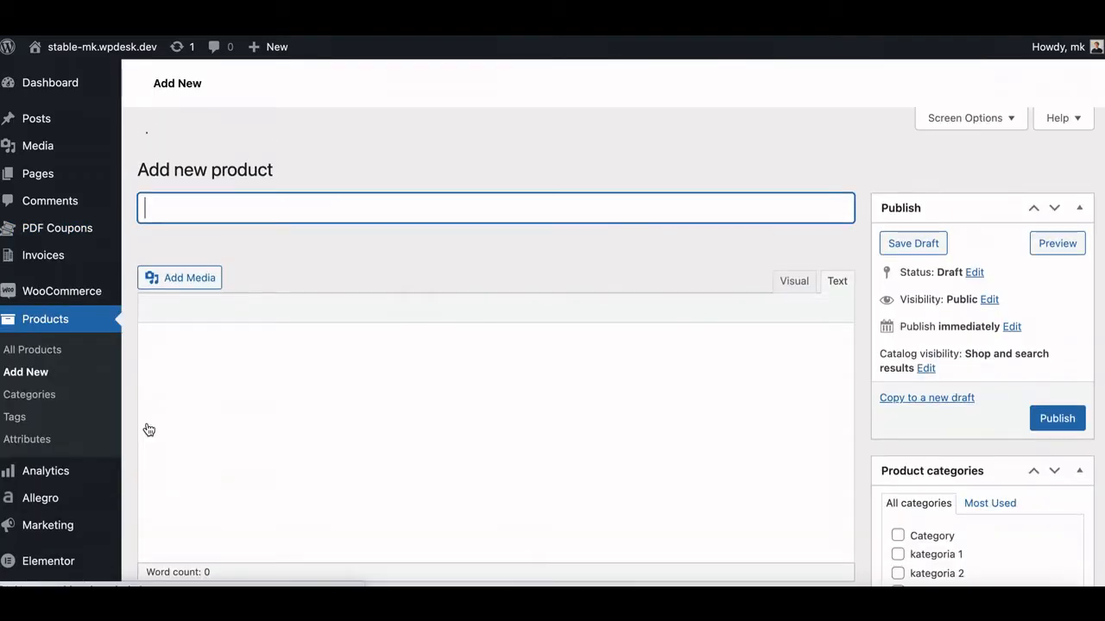
pyautogui.scroll(-3)
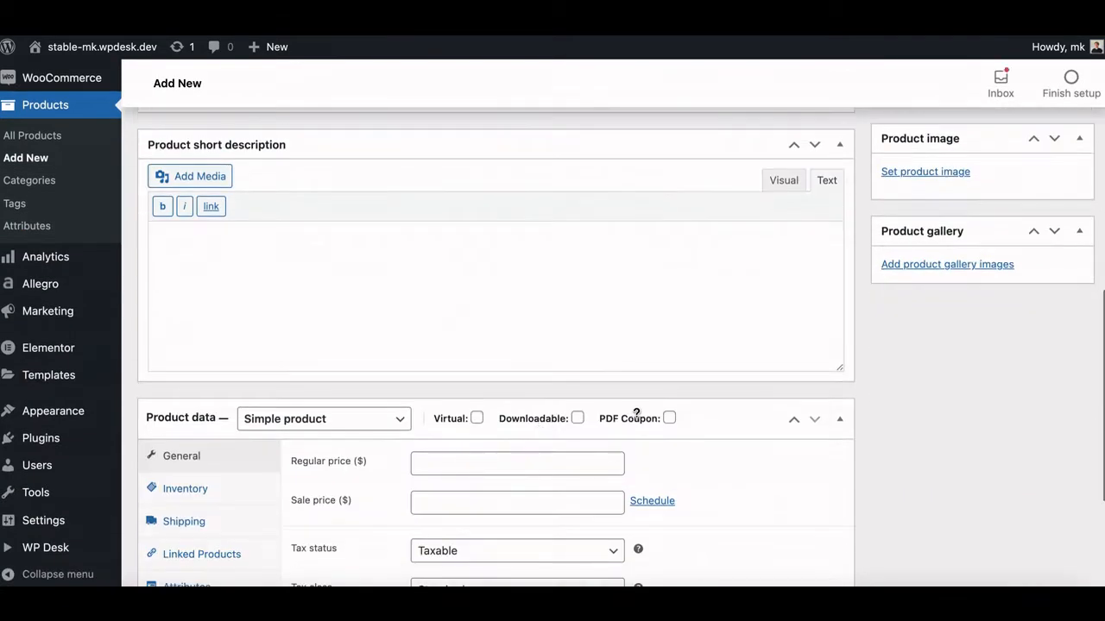
pyautogui.moveTo(669, 420)
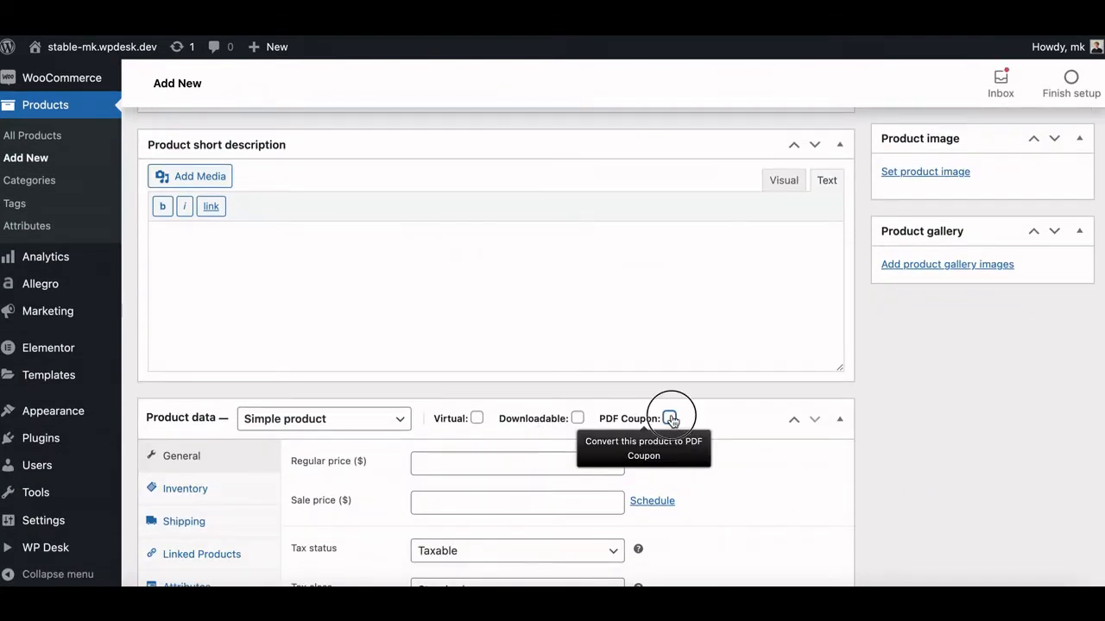
pyautogui.click(672, 420)
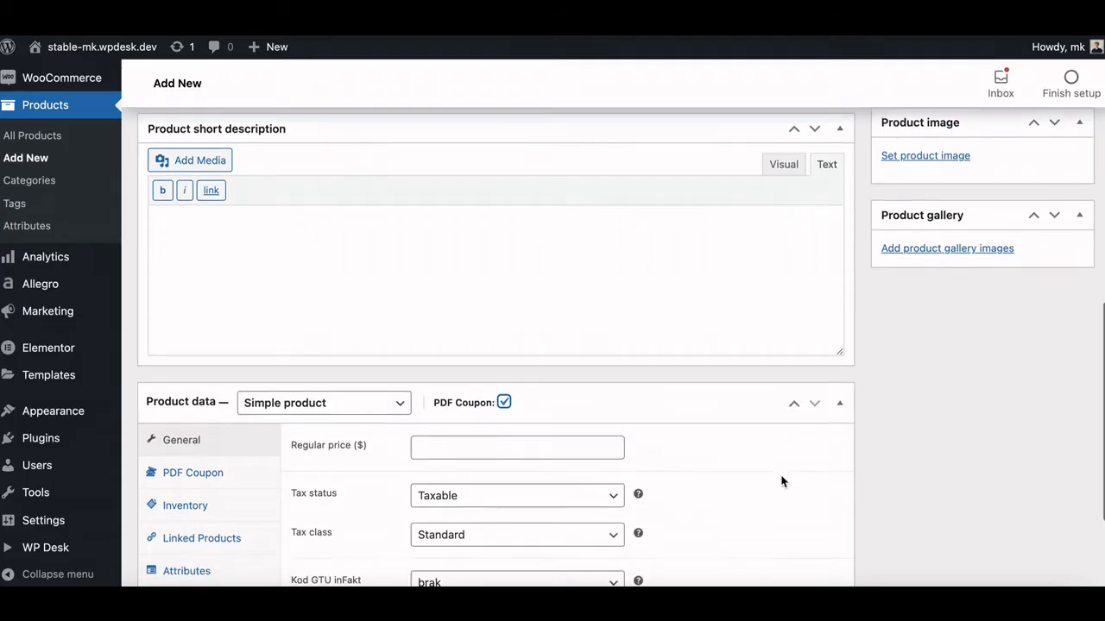
pyautogui.click(323, 402)
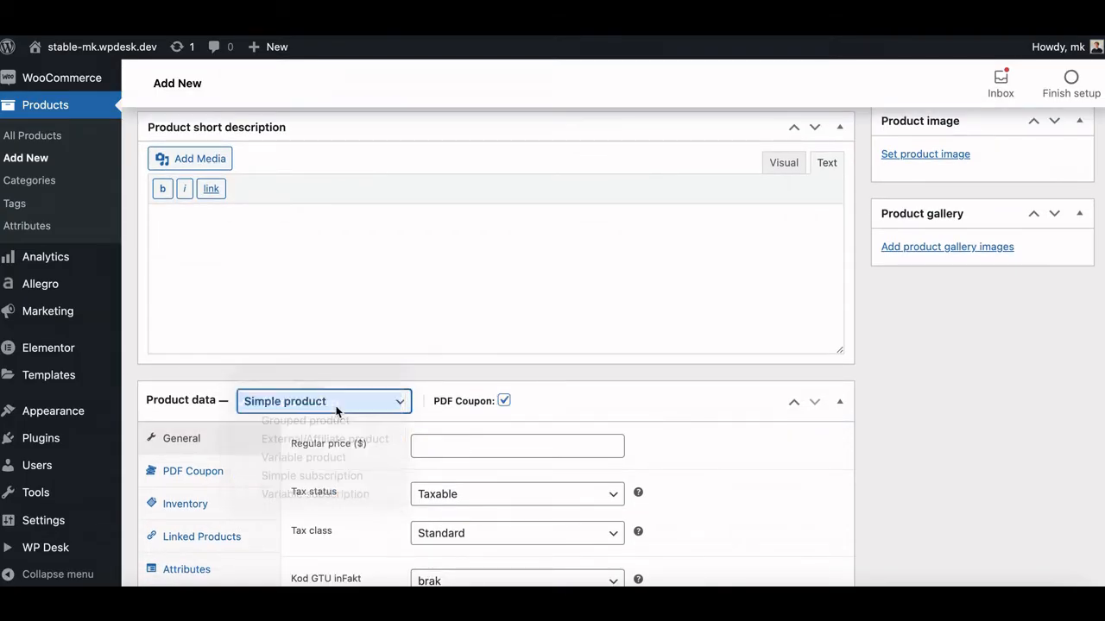
# Assign the Christmas Tree Voucher template in the product's PDF Coupon settings
pyautogui.click(193, 469)
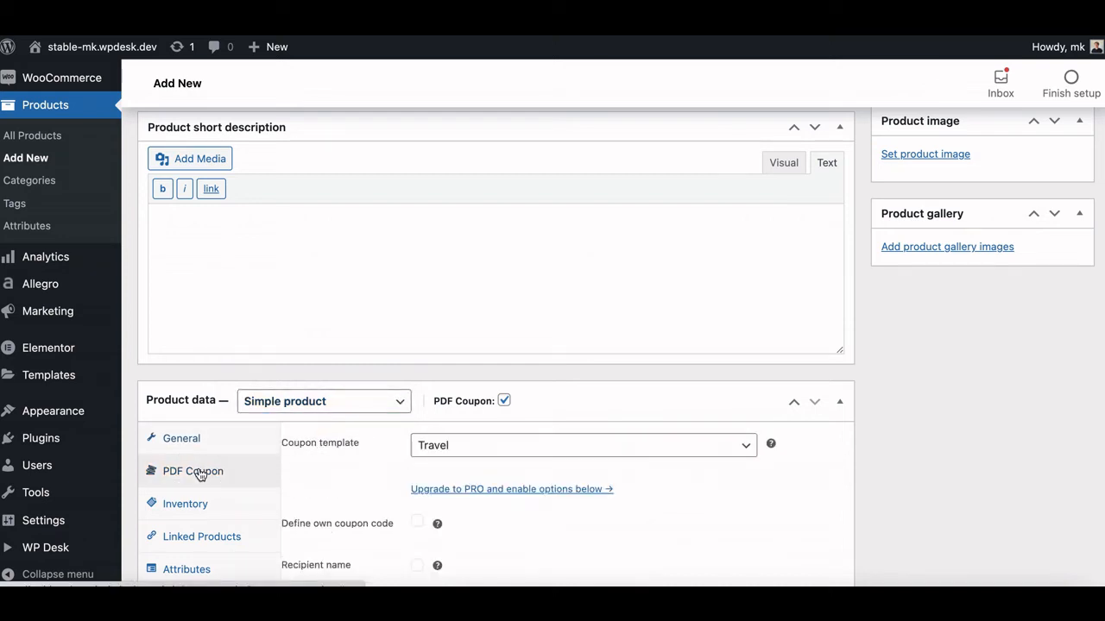
pyautogui.moveTo(369, 476)
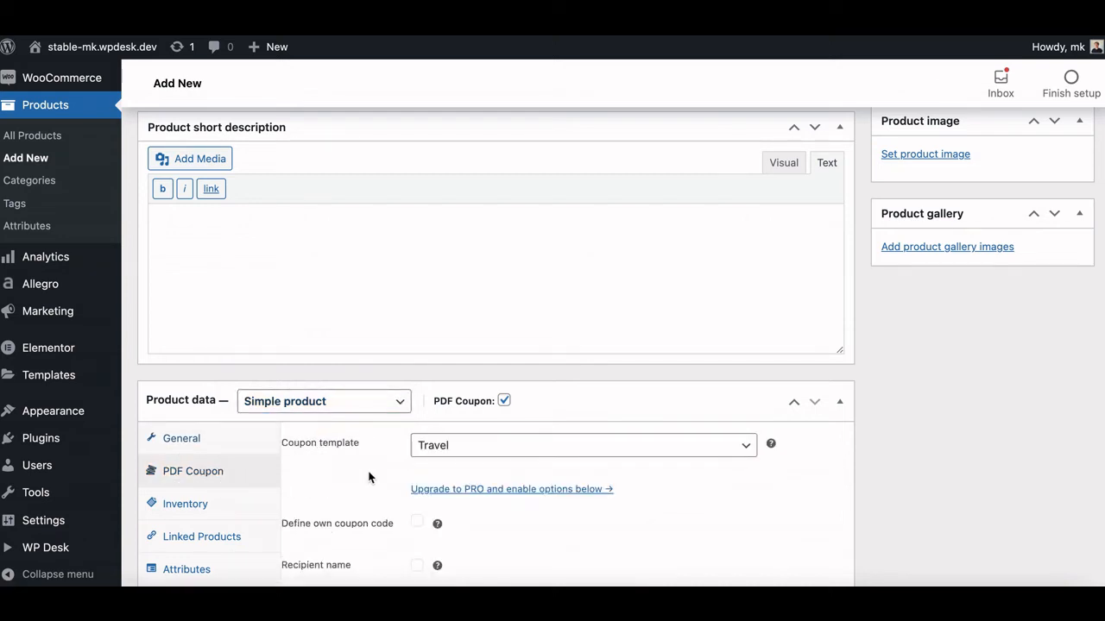
pyautogui.scroll(-3)
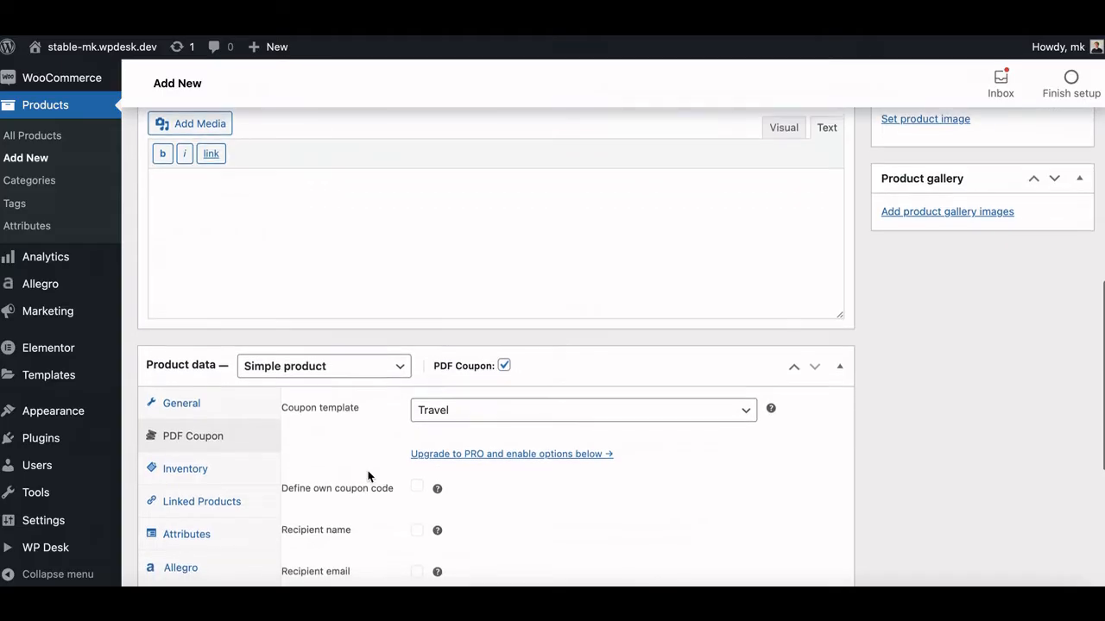
pyautogui.scroll(-3)
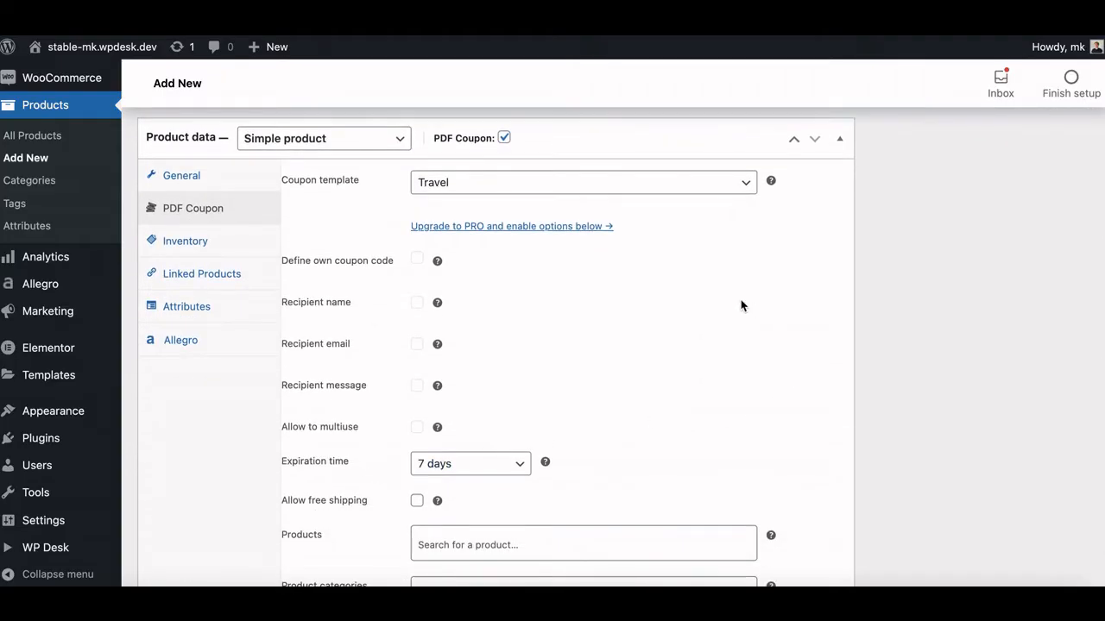
pyautogui.click(584, 183)
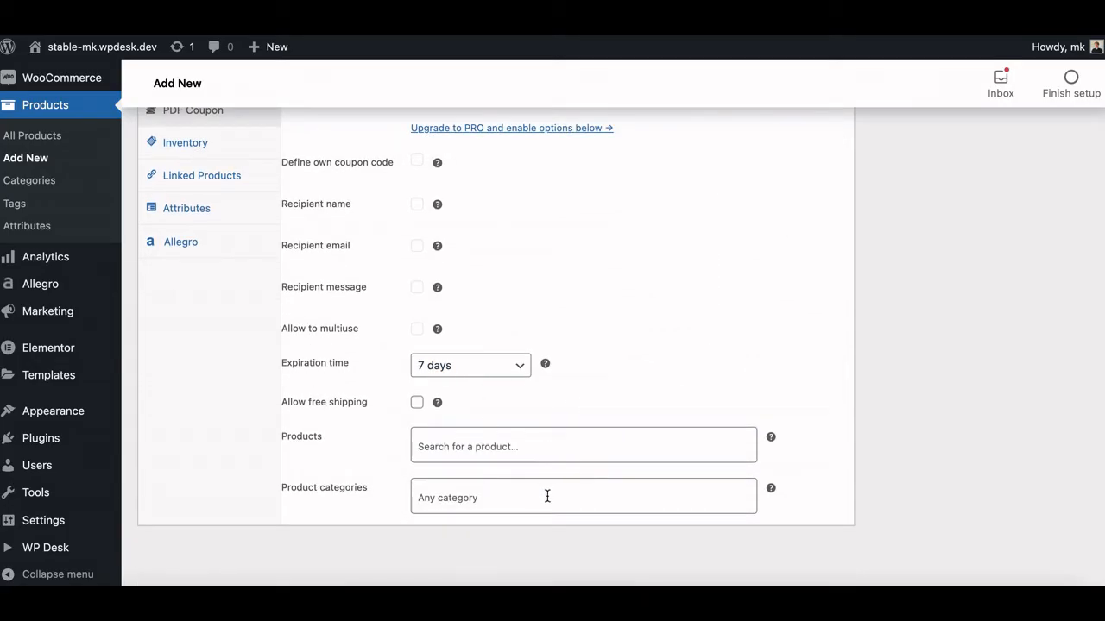
pyautogui.moveTo(665, 310)
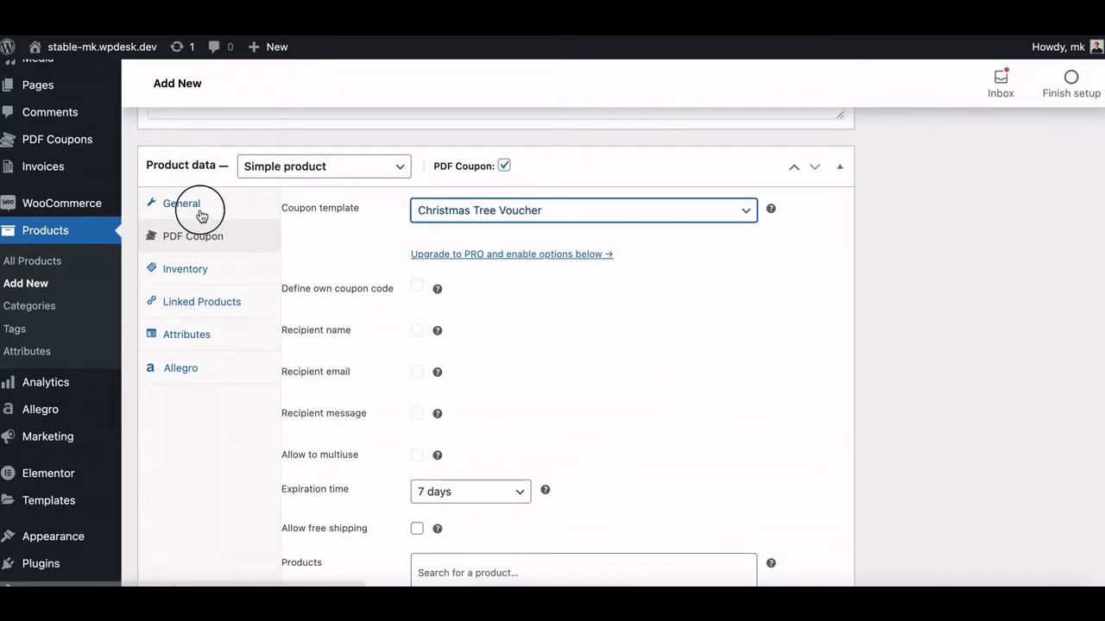
# Choose the product image from the media library
pyautogui.click(180, 203)
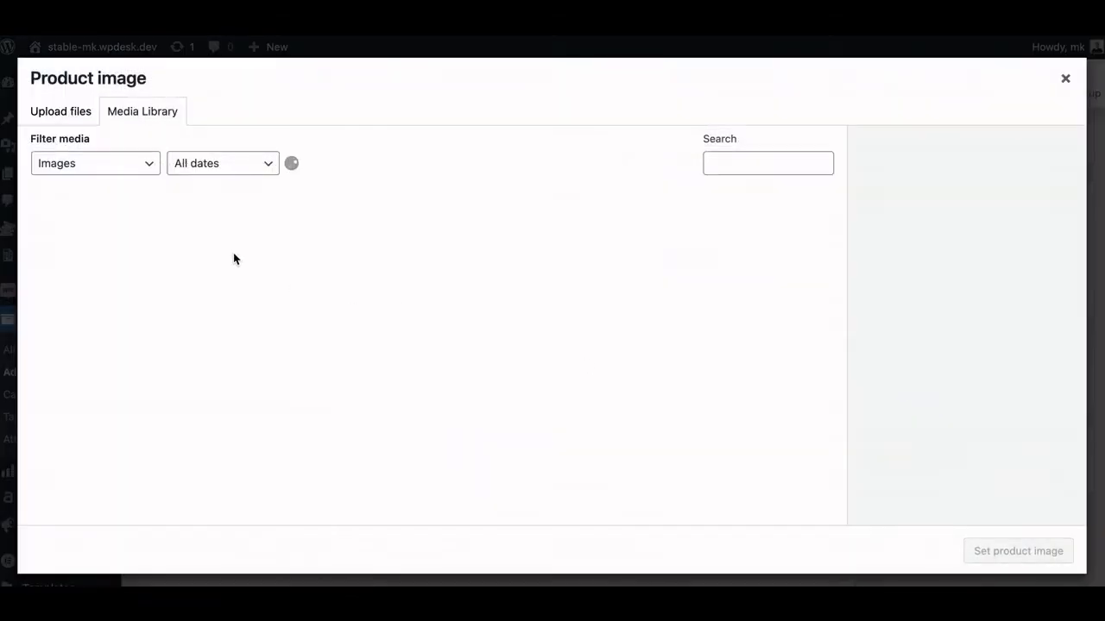
pyautogui.click(1065, 79)
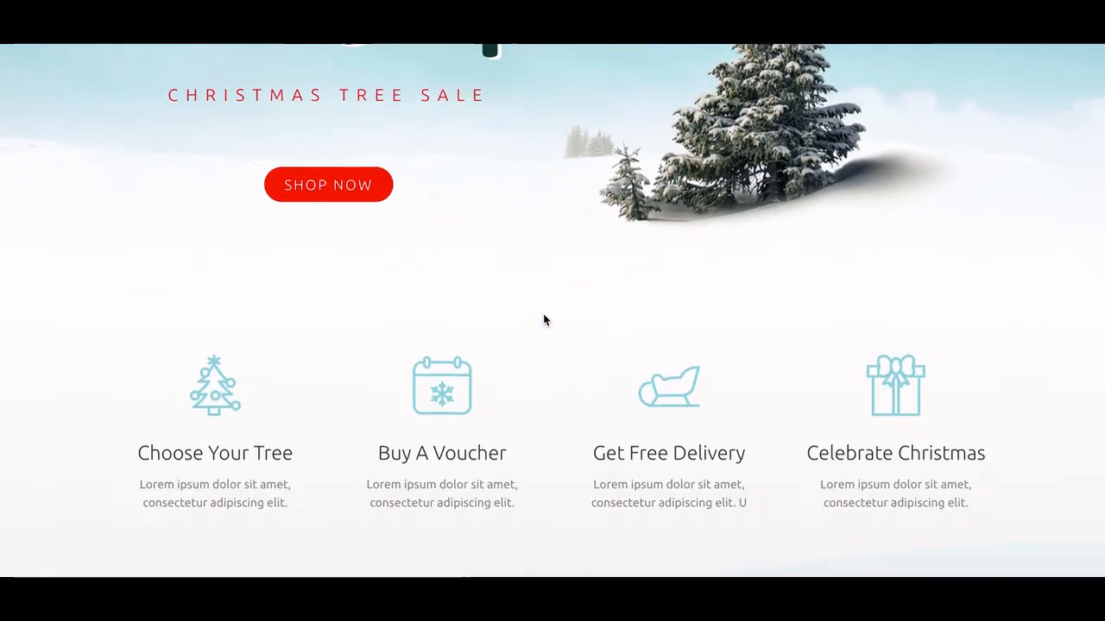
# Buy the $299 Christmas tree voucher from the Buy A Voucher section
pyautogui.scroll(-3)
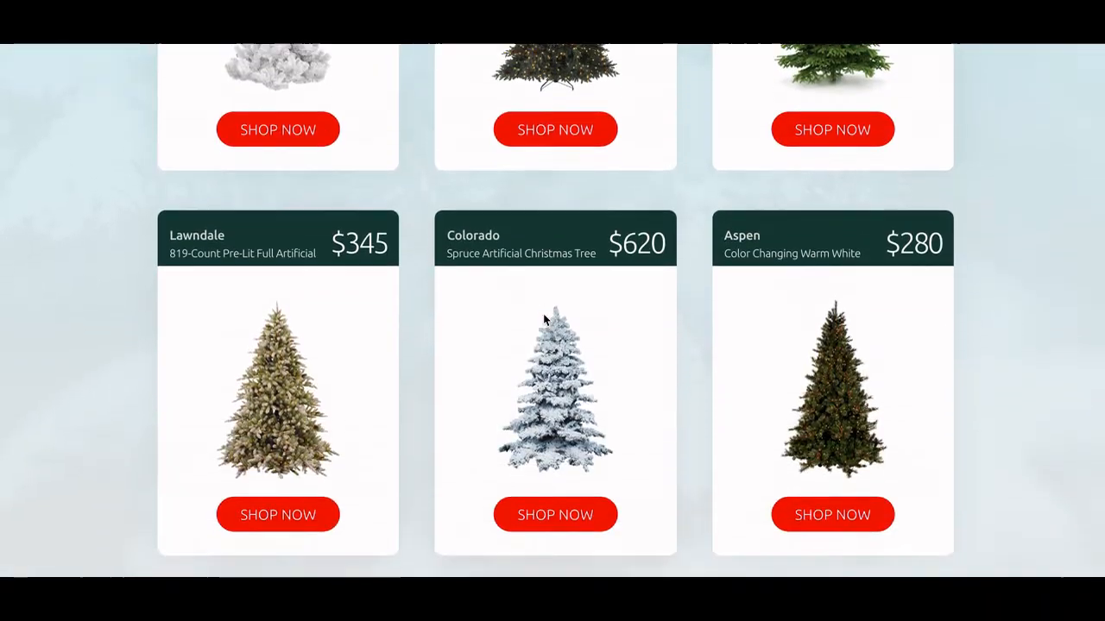
pyautogui.scroll(-3)
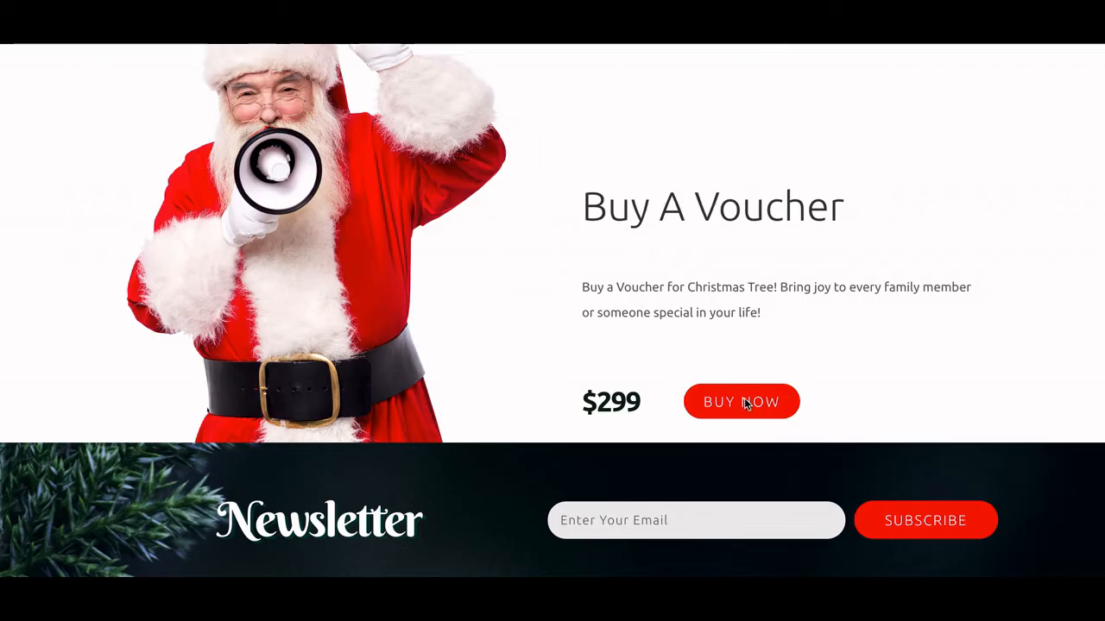
pyautogui.moveTo(741, 401)
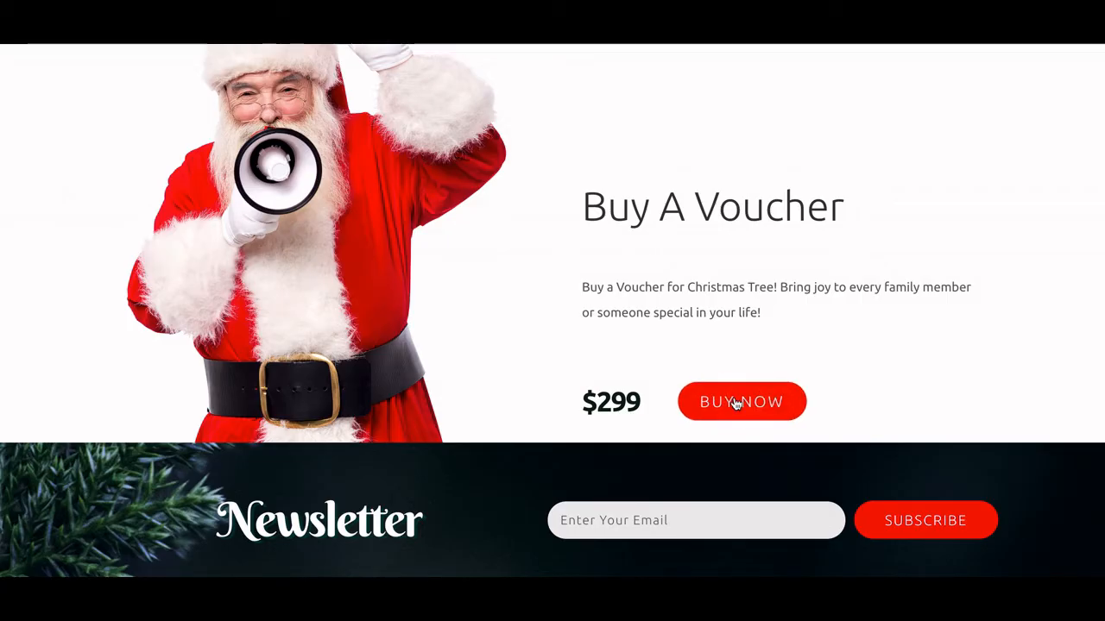
pyautogui.click(740, 400)
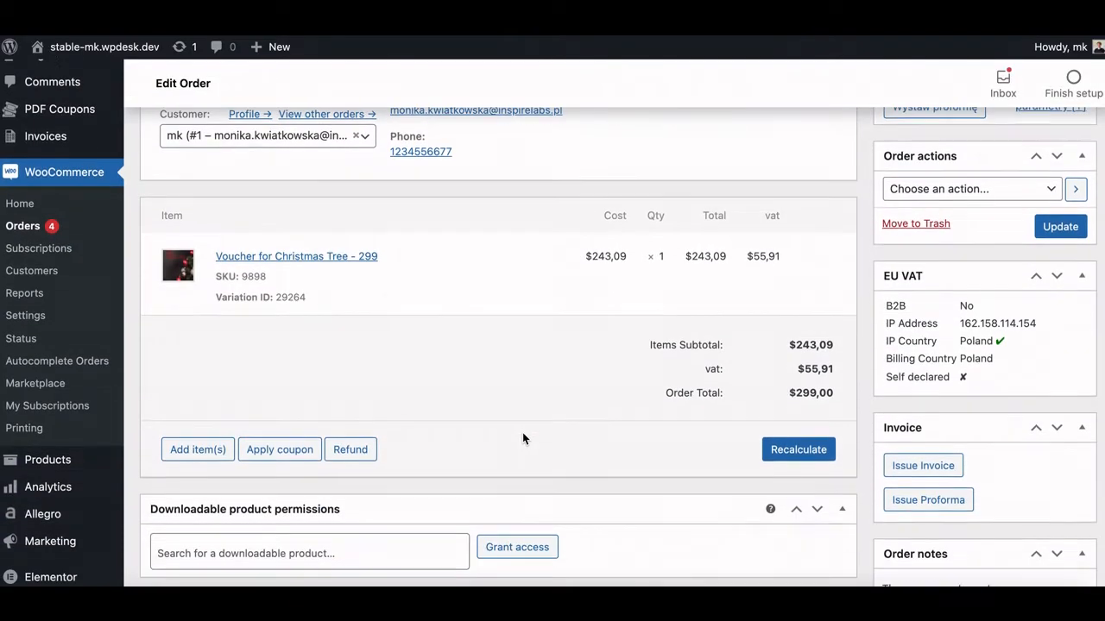
# Generate the coupon for the 299 voucher order and view its PDF from the email
pyautogui.scroll(-3)
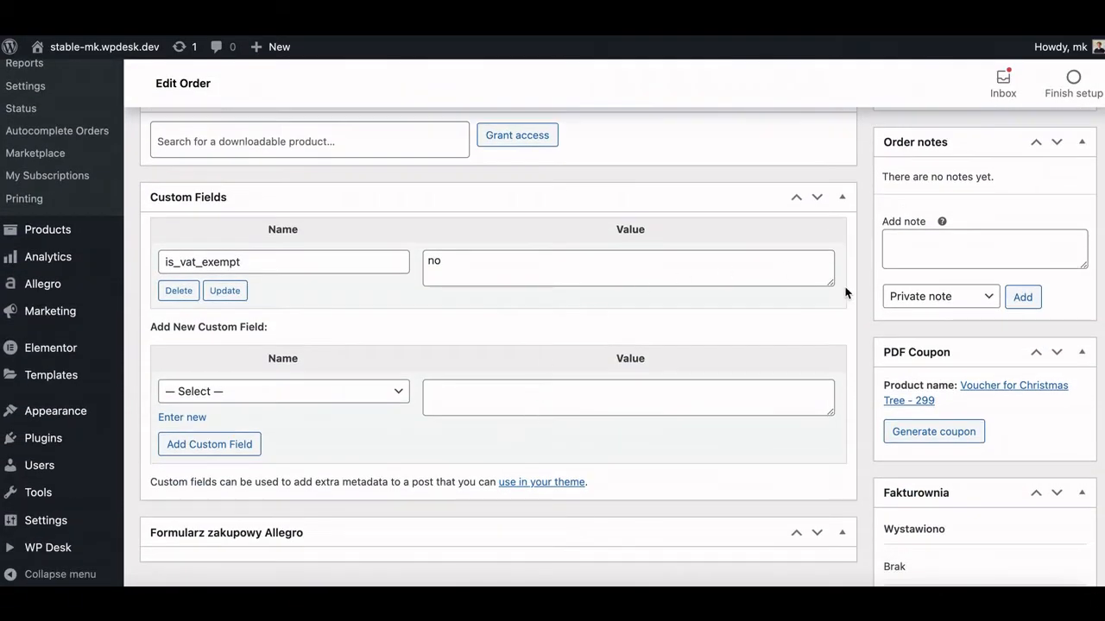
pyautogui.click(932, 432)
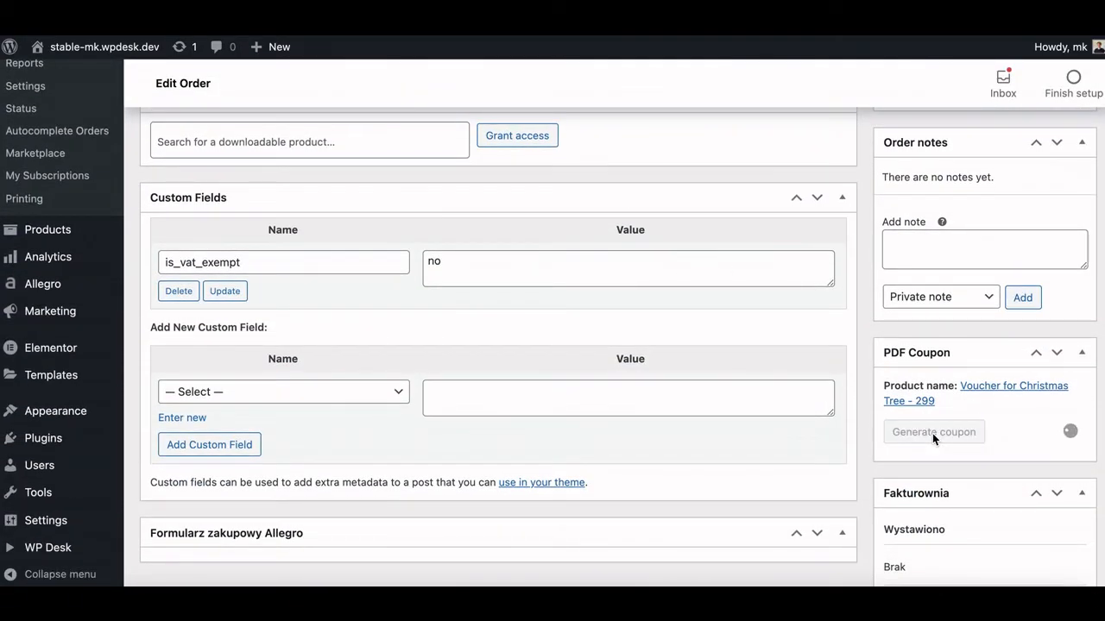
pyautogui.click(932, 431)
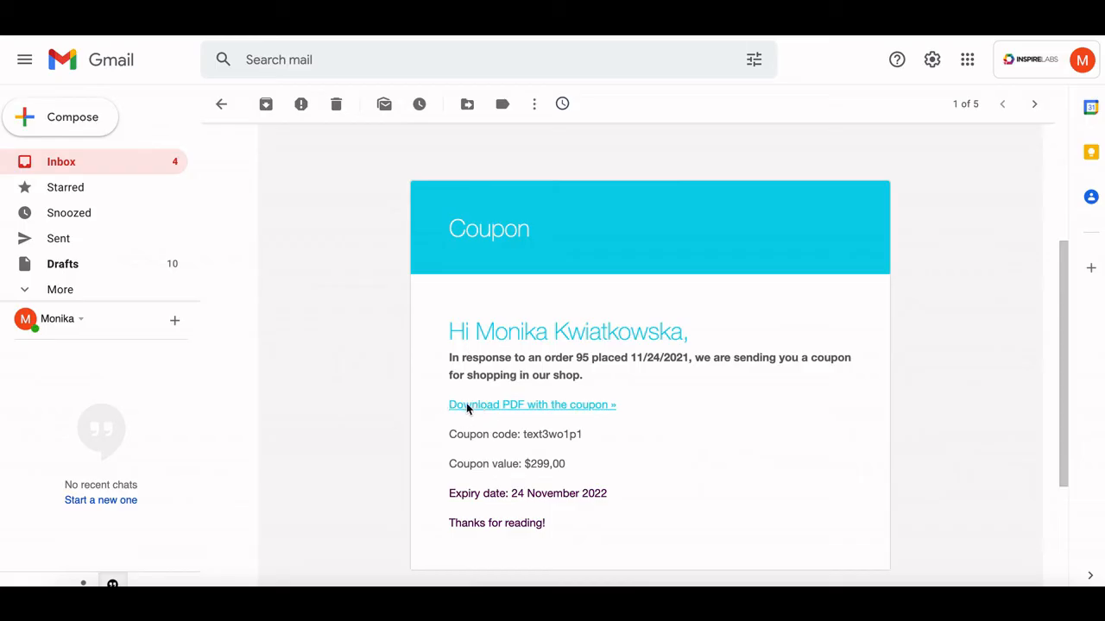
pyautogui.click(532, 404)
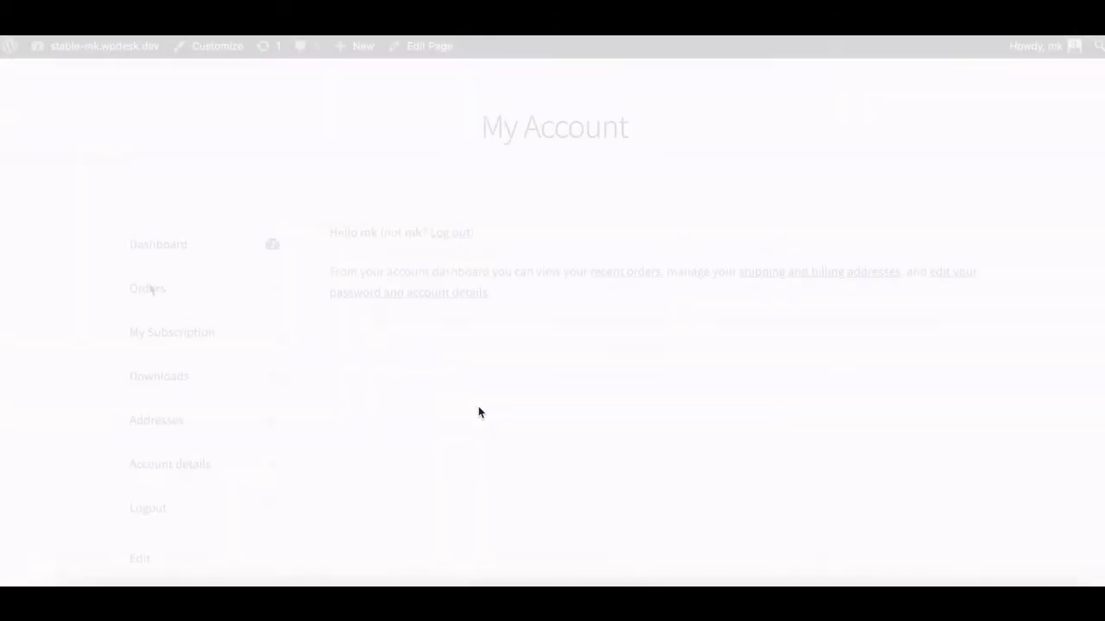
pyautogui.moveTo(147, 288)
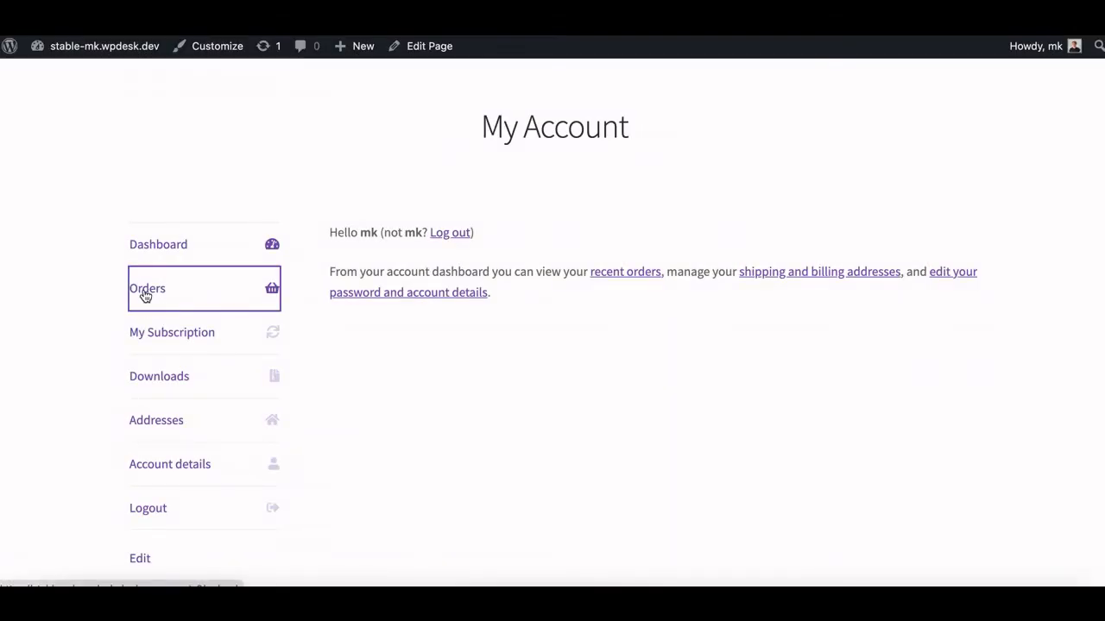
# View order #95 in My Account with its Christmas Tree voucher PDF coupon listed
pyautogui.click(147, 288)
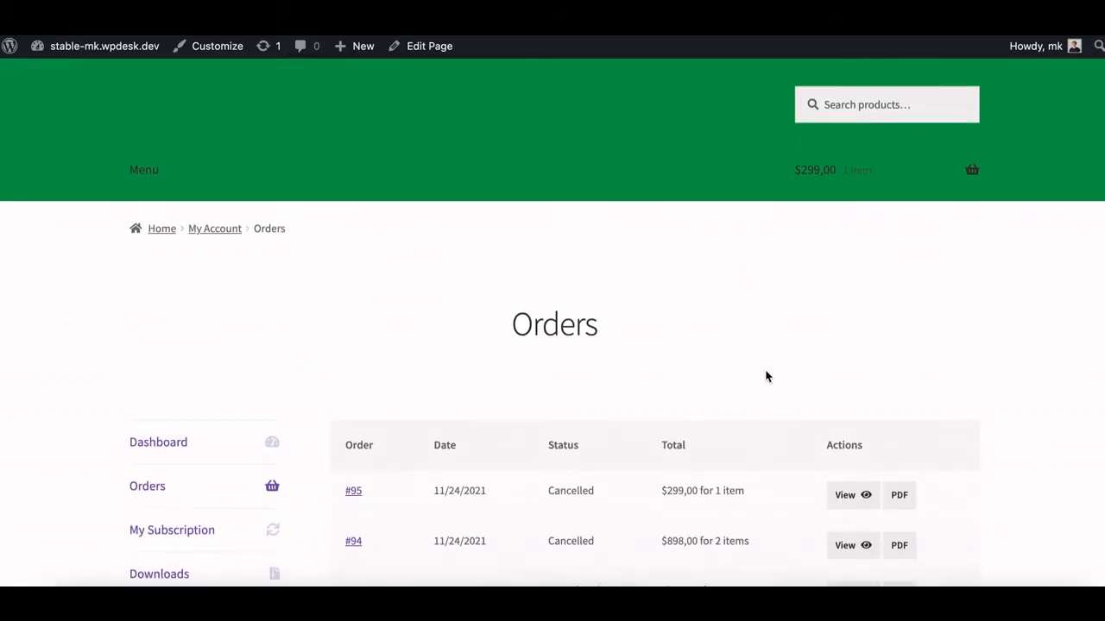
pyautogui.click(353, 490)
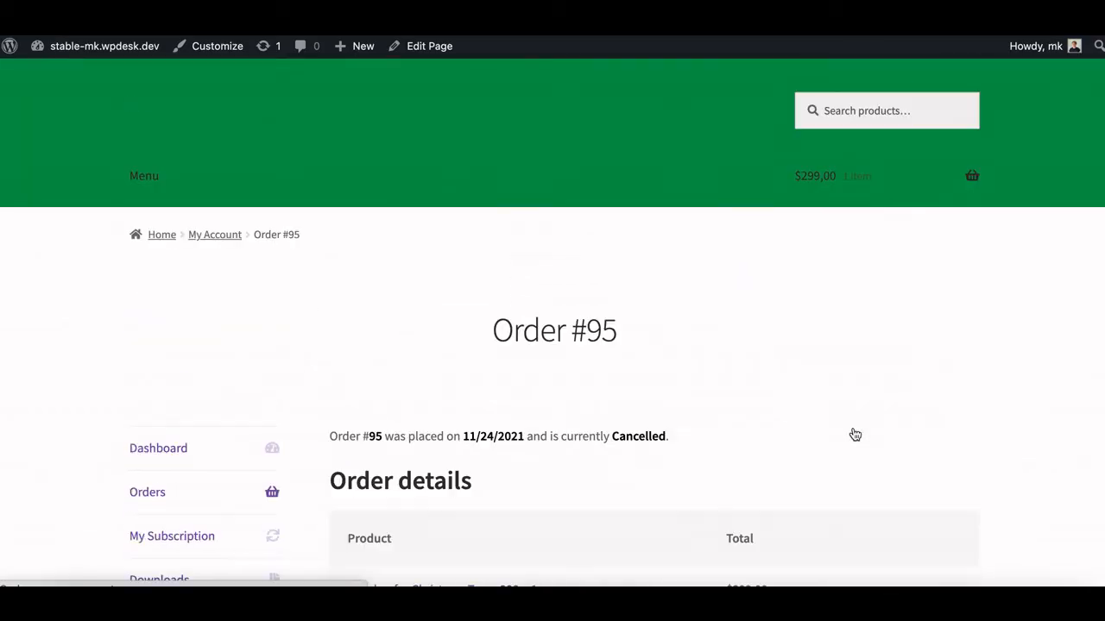
pyautogui.scroll(-3)
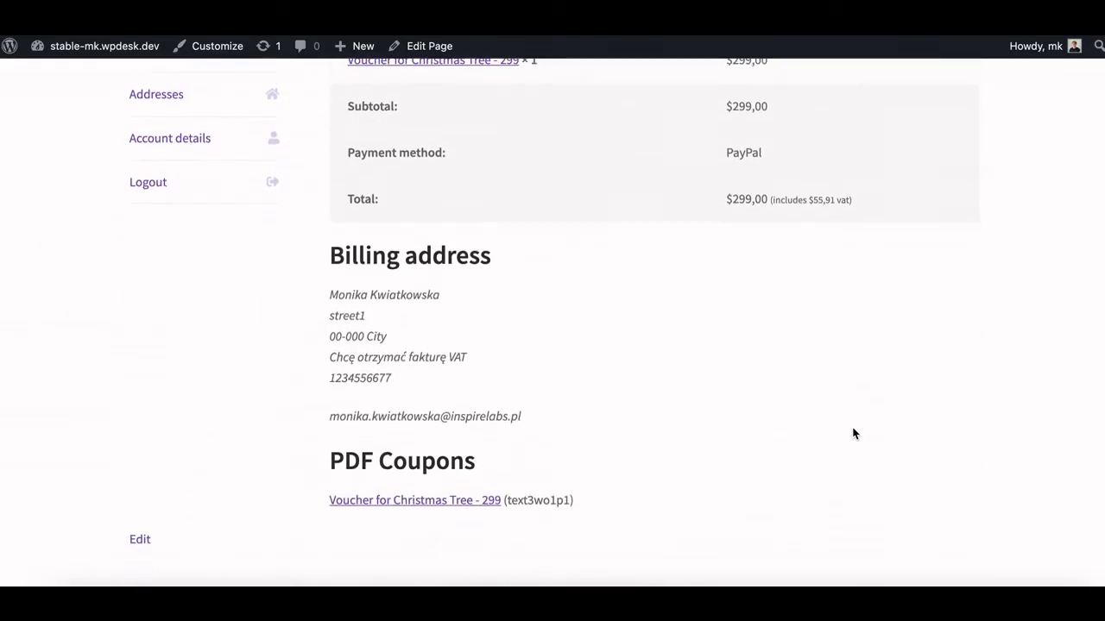
pyautogui.scroll(-3)
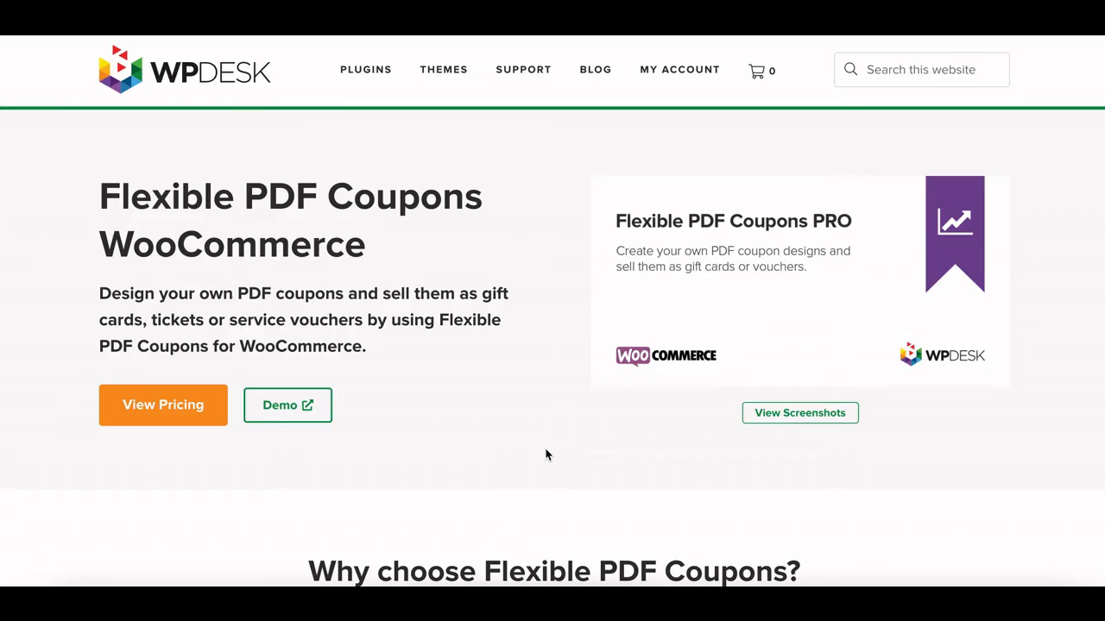
# Scroll through the gift card, PDF ticket and service voucher features on WP Desk
pyautogui.scroll(-3)
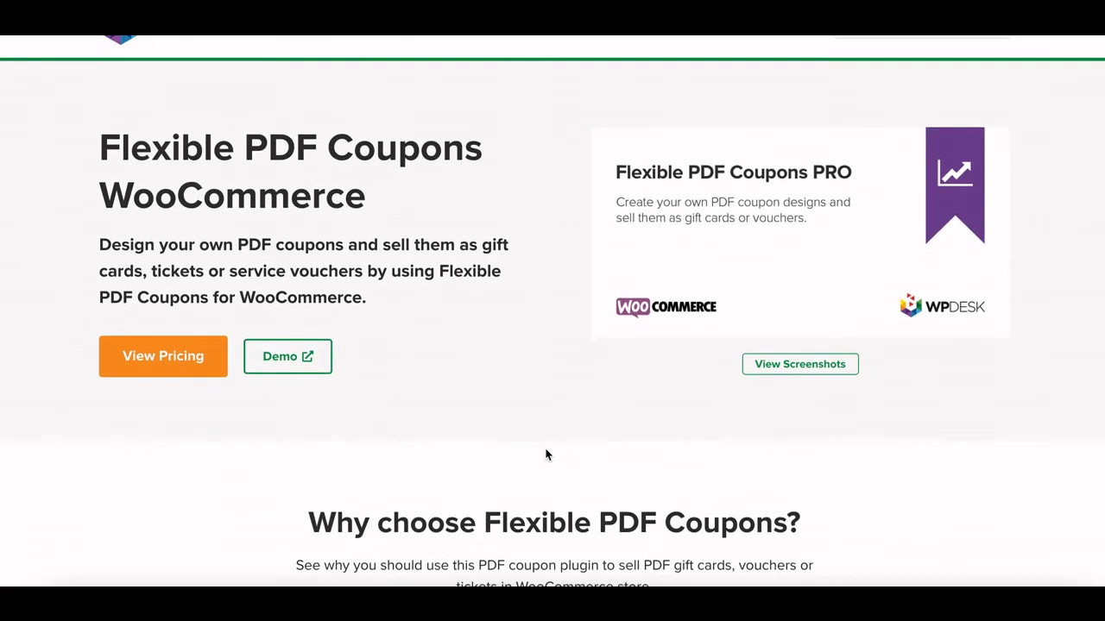
pyautogui.scroll(-3)
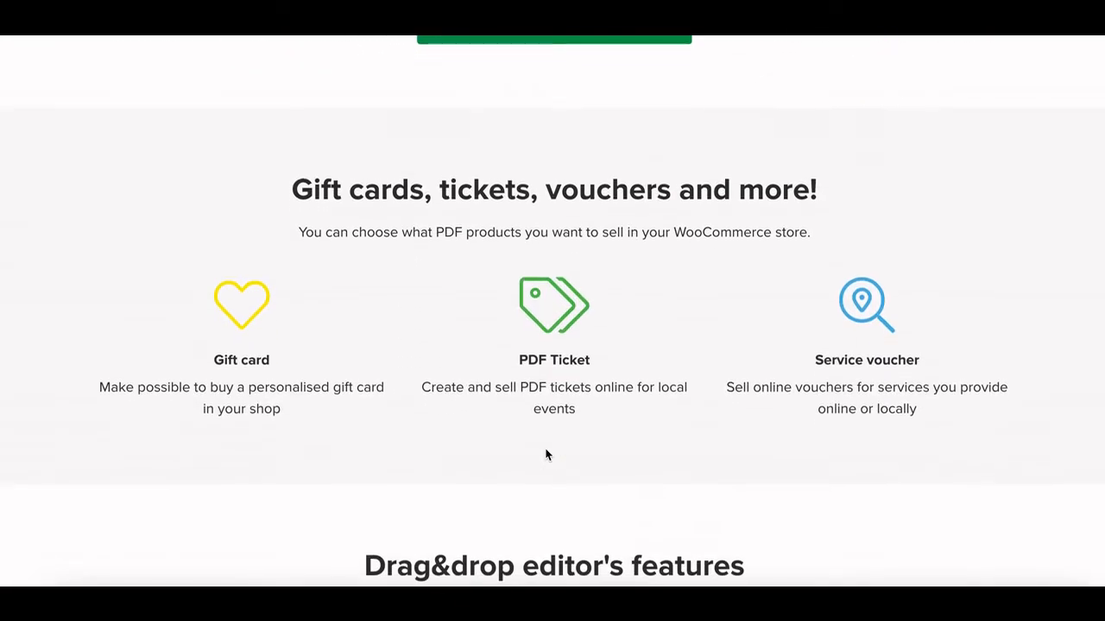
pyautogui.scroll(-3)
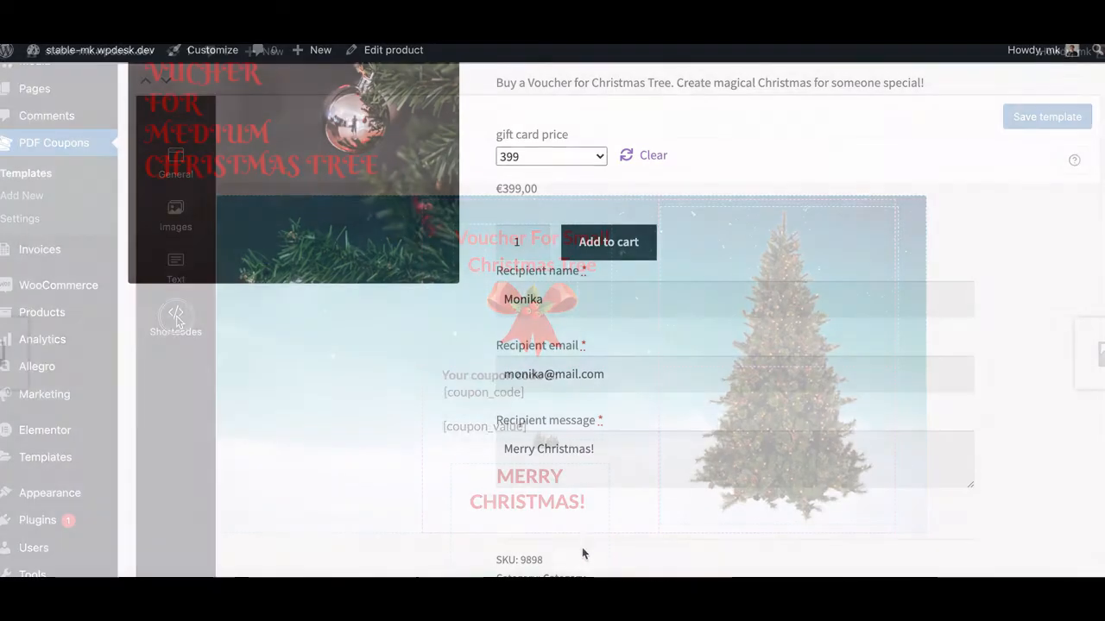
# Review the PDF Coupons settings page and its coupon options
pyautogui.click(176, 321)
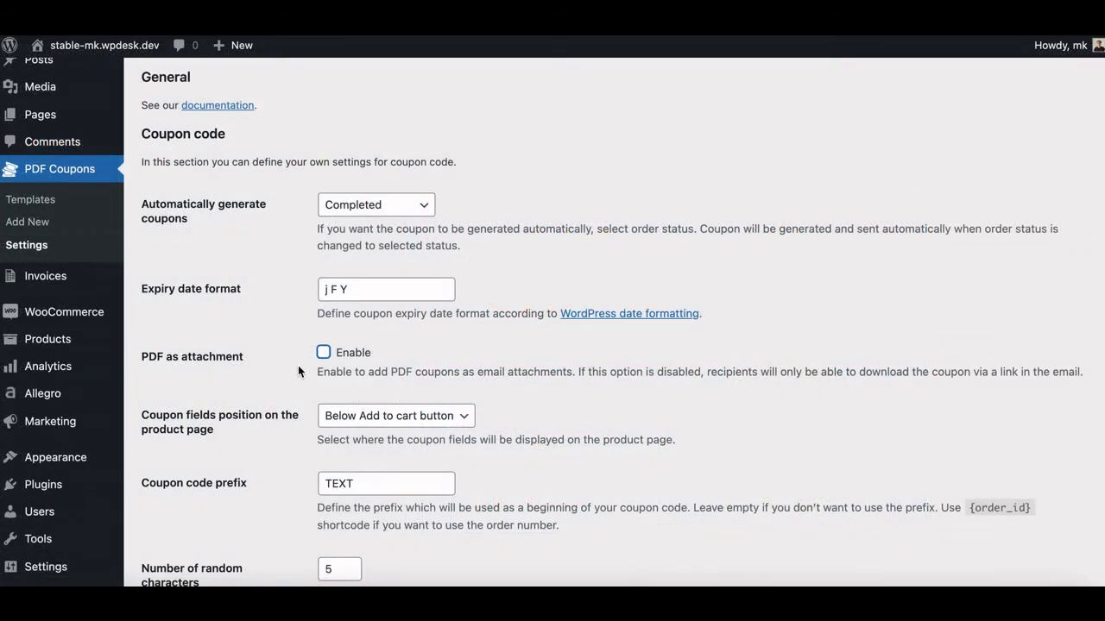
pyautogui.click(323, 352)
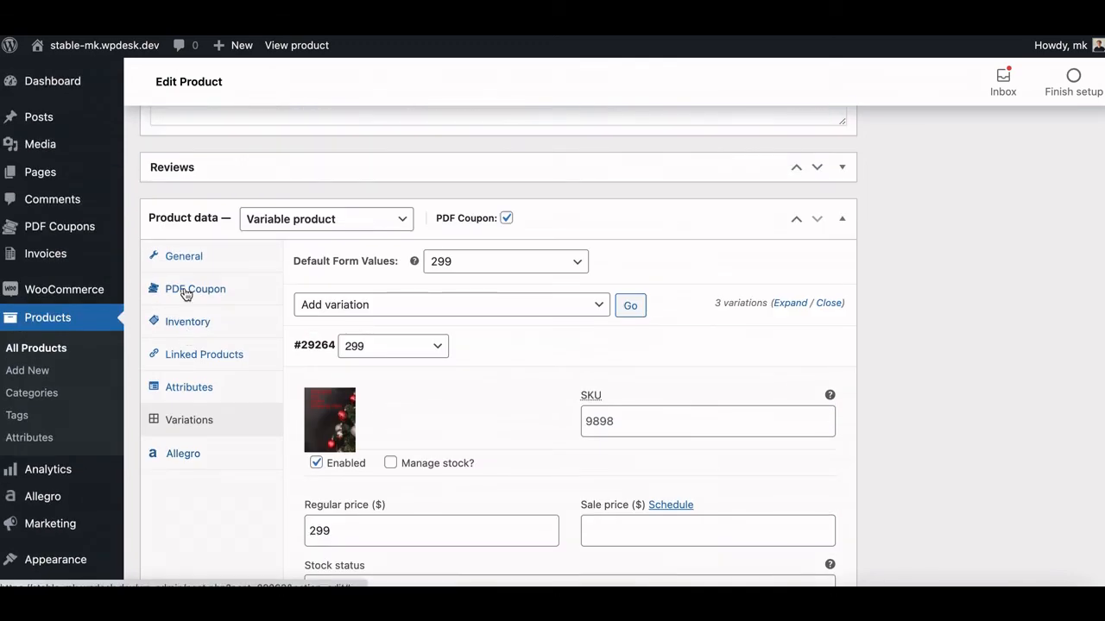
# Check the variable product's PDF Coupon recipient fields, then start the WP Desk 7-day demo
pyautogui.click(195, 289)
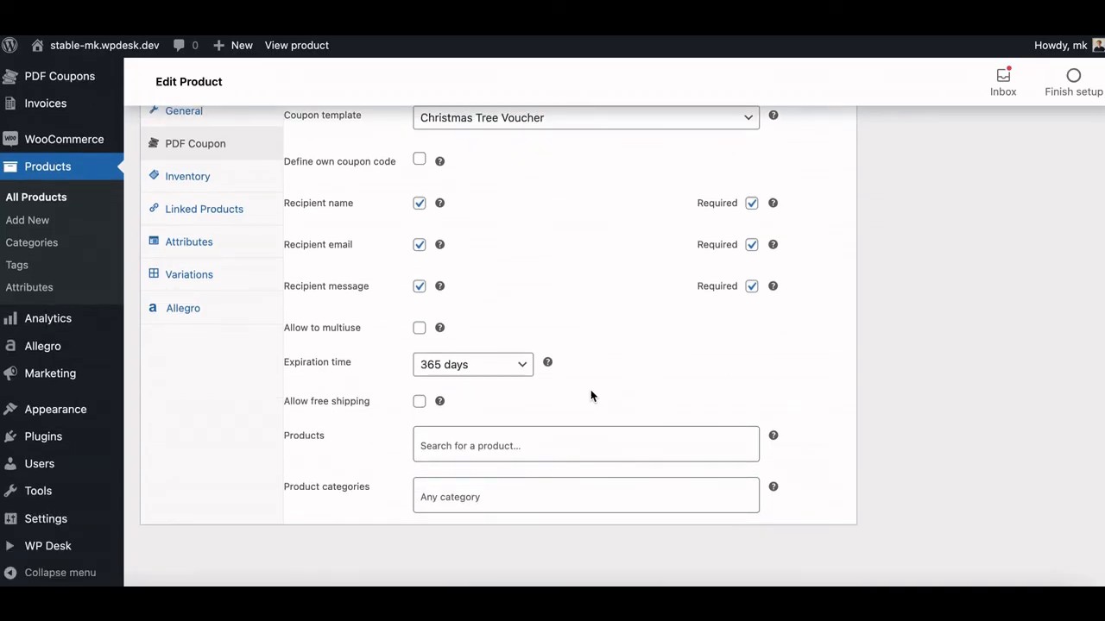
pyautogui.click(420, 328)
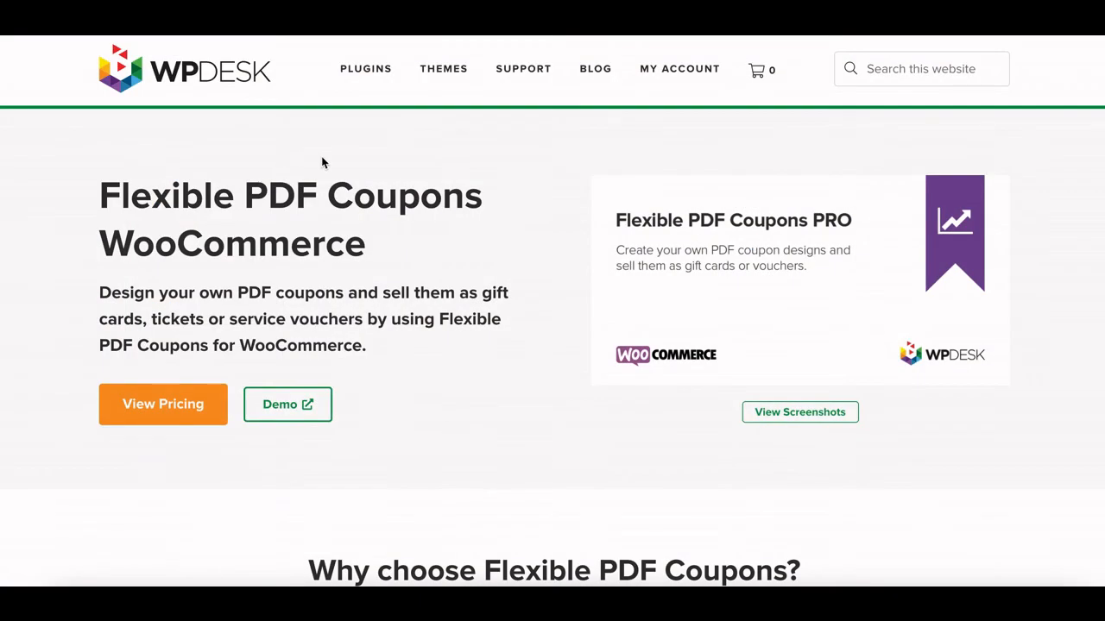
pyautogui.click(287, 404)
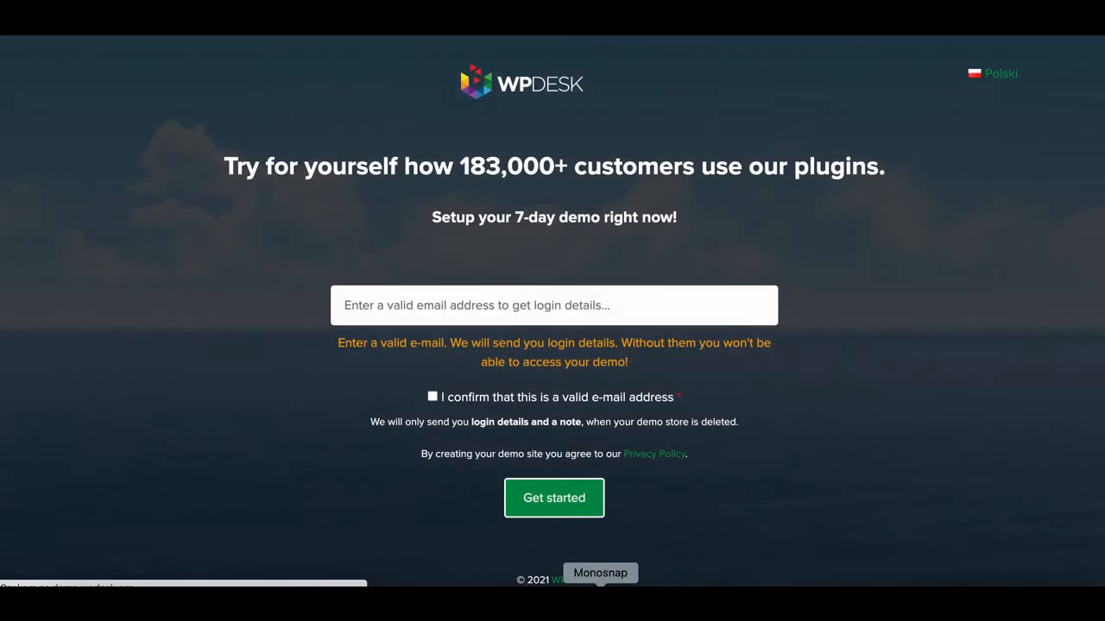